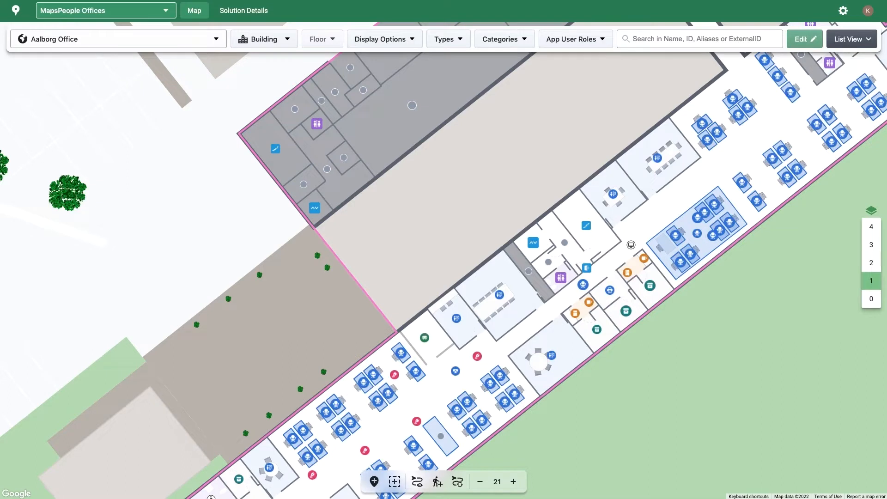
mouse_move(70, 59)
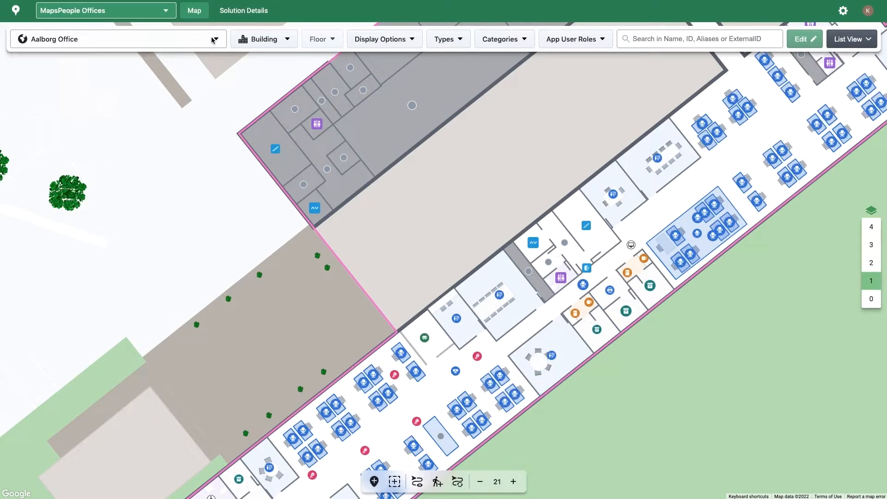
Zoom the Aalborg Office floor plan in from level 21 to 22 around the central meeting rooms.
left_click(264, 39)
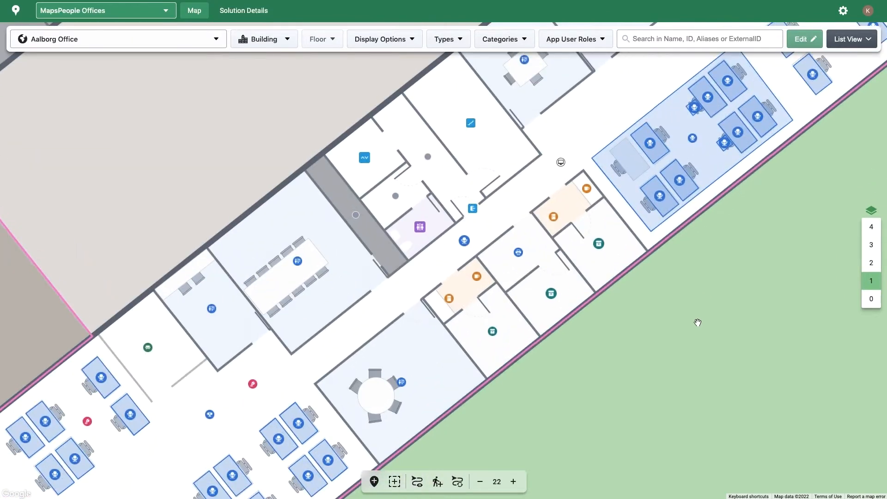
mouse_move(712, 317)
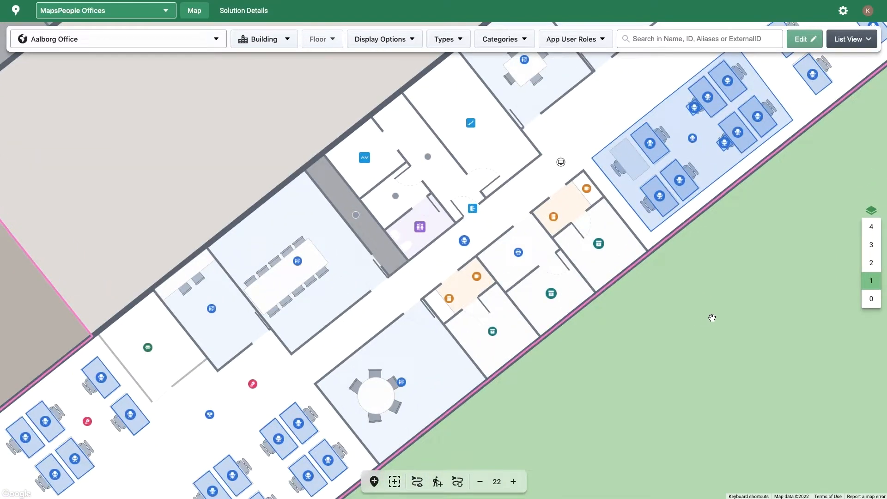
mouse_move(708, 319)
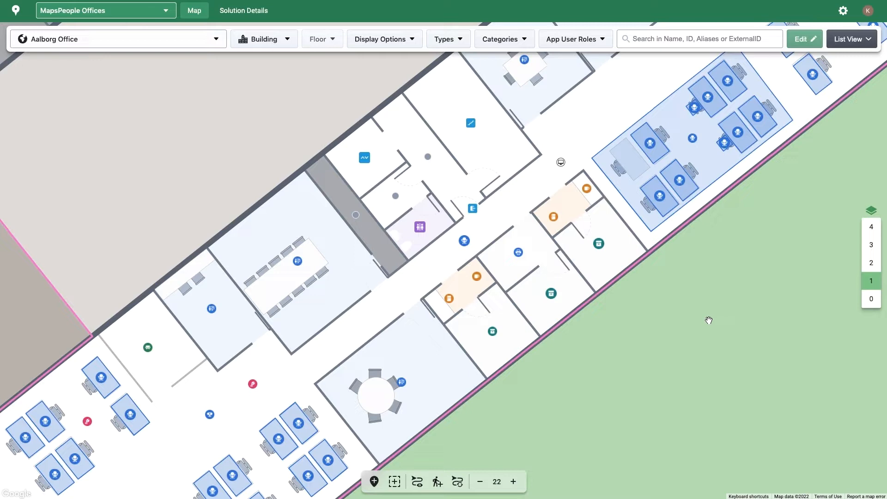
Show the Tokyo meeting room's details with its type, description and capacity of 6.
left_click(401, 381)
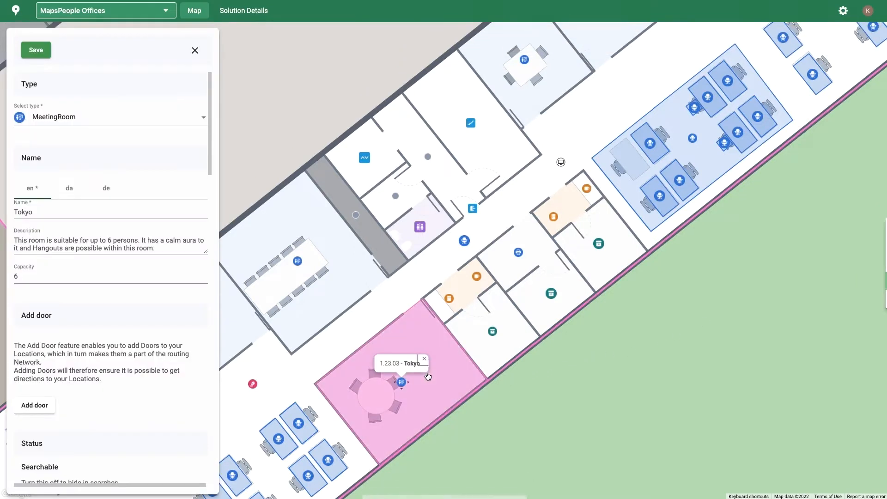
mouse_move(431, 376)
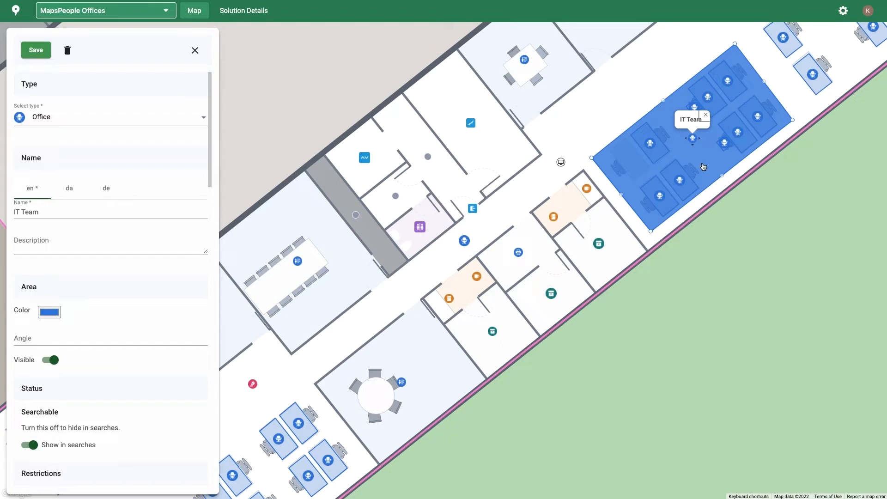
mouse_move(578, 148)
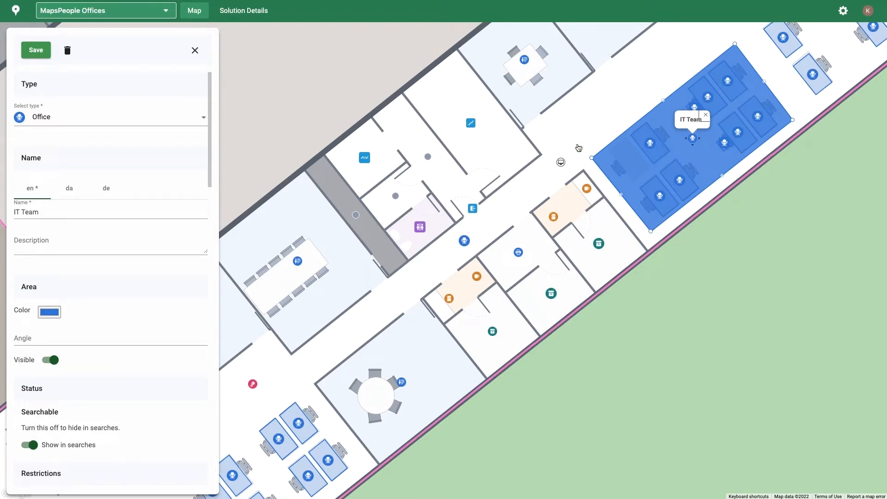
mouse_move(188, 52)
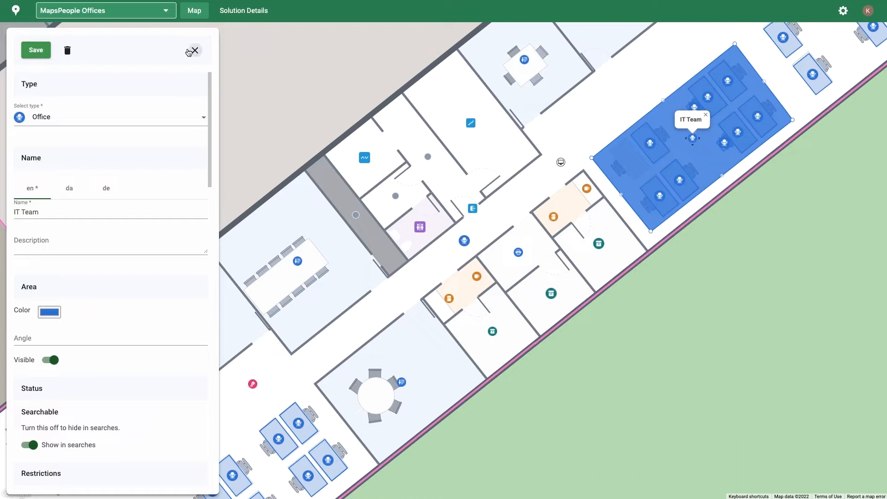
Close the IT Team details and glance at the Categories list without choosing one.
left_click(195, 50)
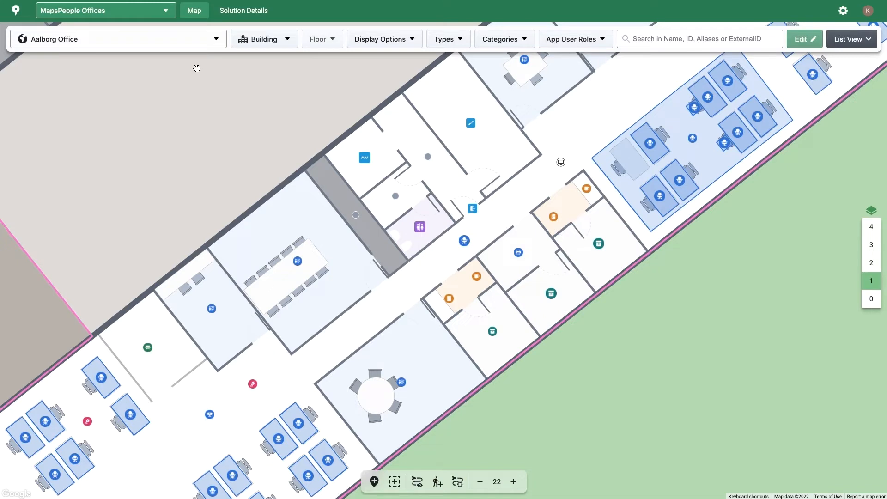
mouse_move(274, 64)
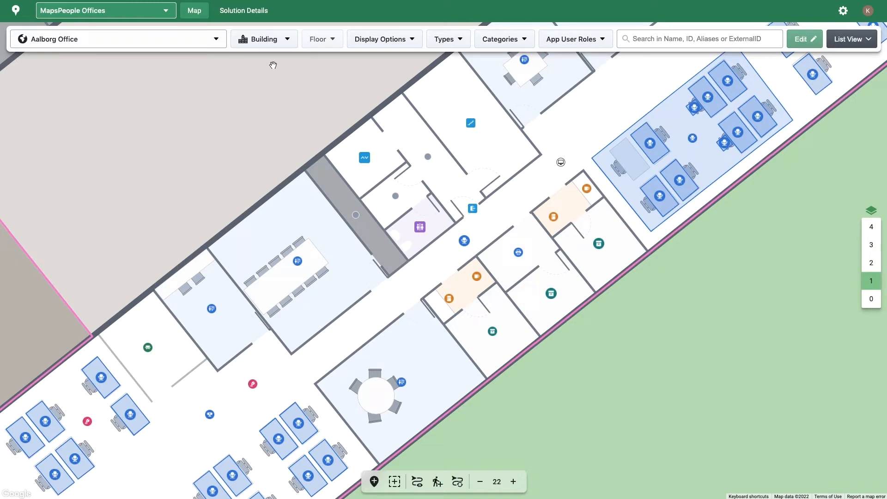
left_click(448, 38)
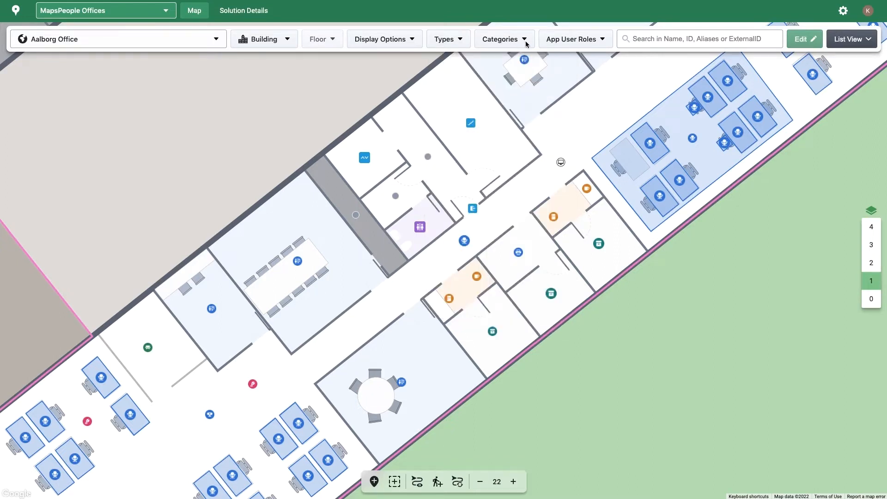
left_click(503, 39)
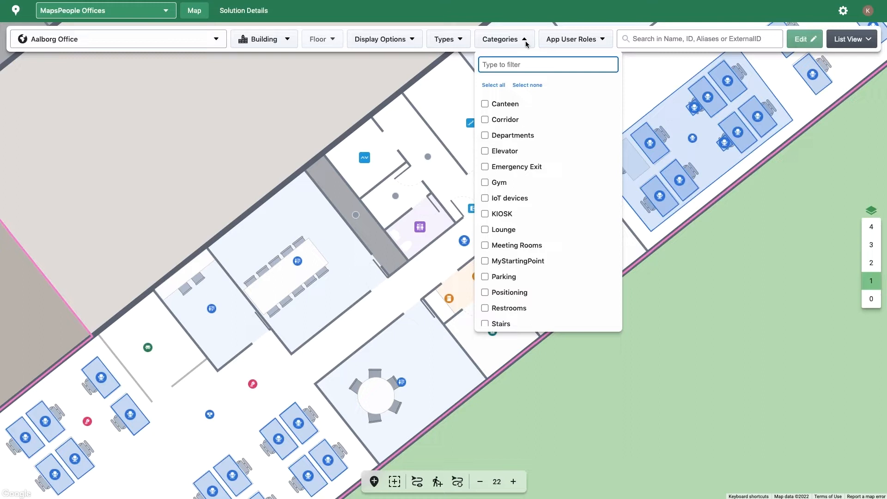
left_click(504, 39)
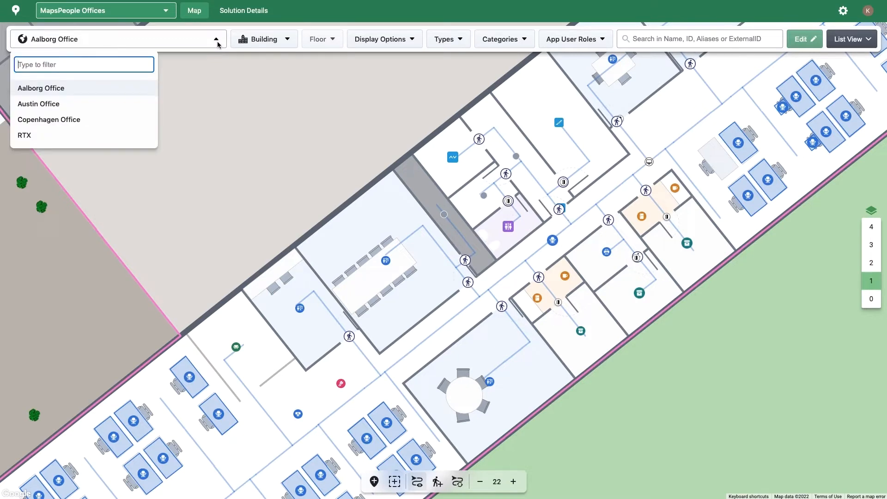
left_click(264, 39)
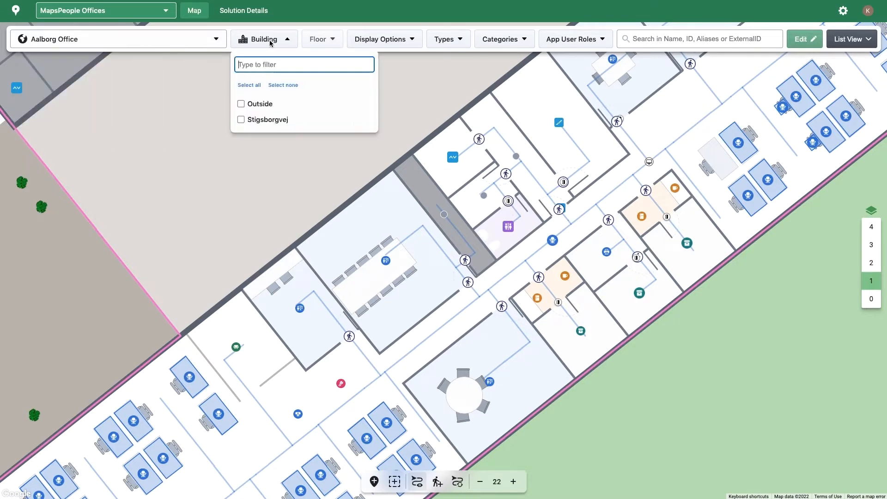
mouse_move(324, 48)
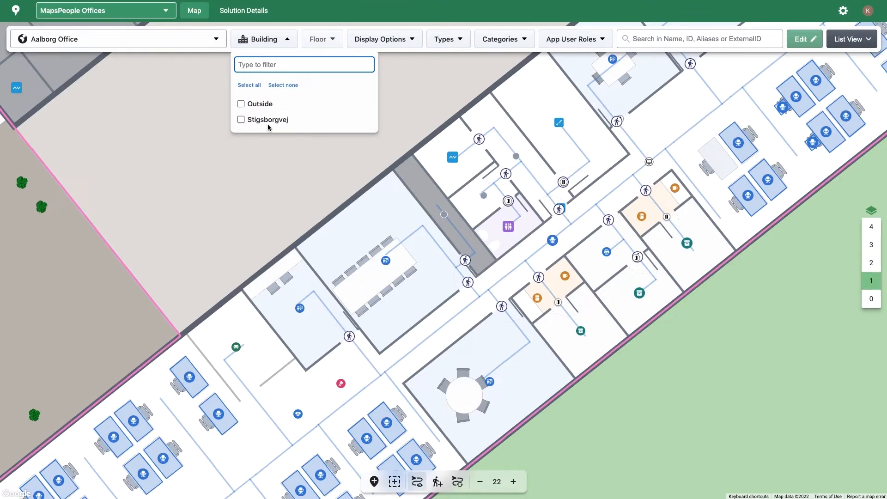
left_click(384, 39)
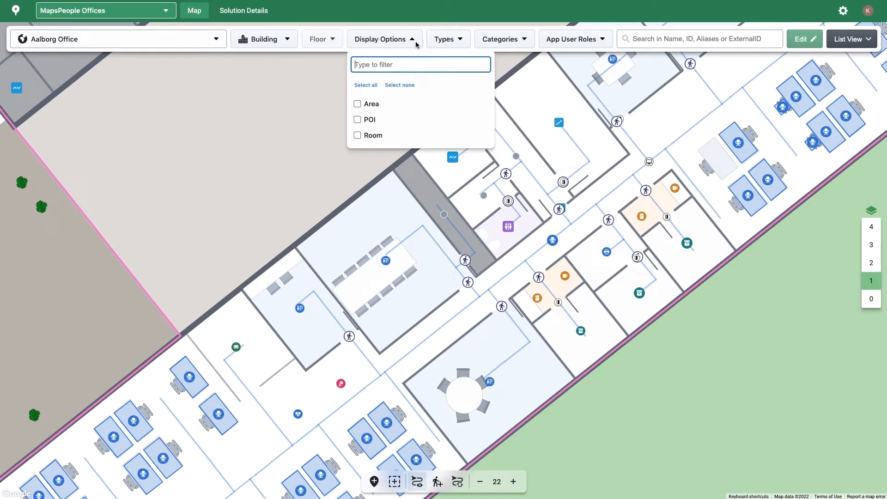
left_click(443, 39)
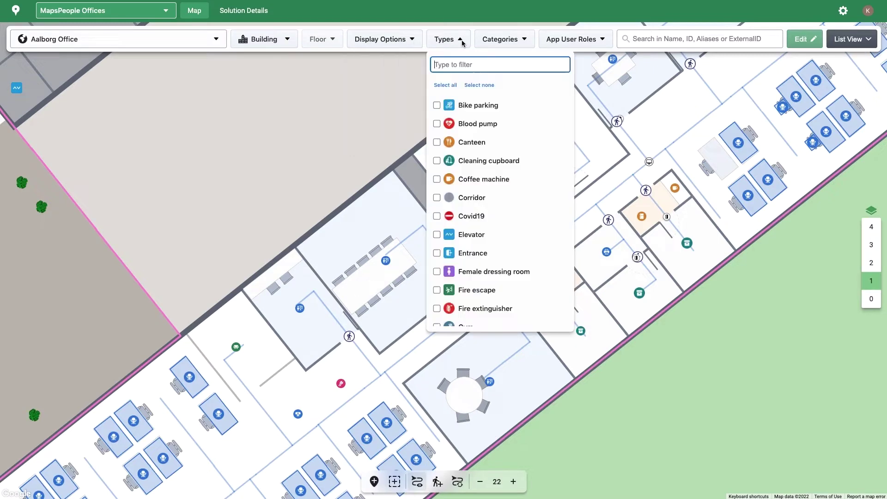
left_click(500, 39)
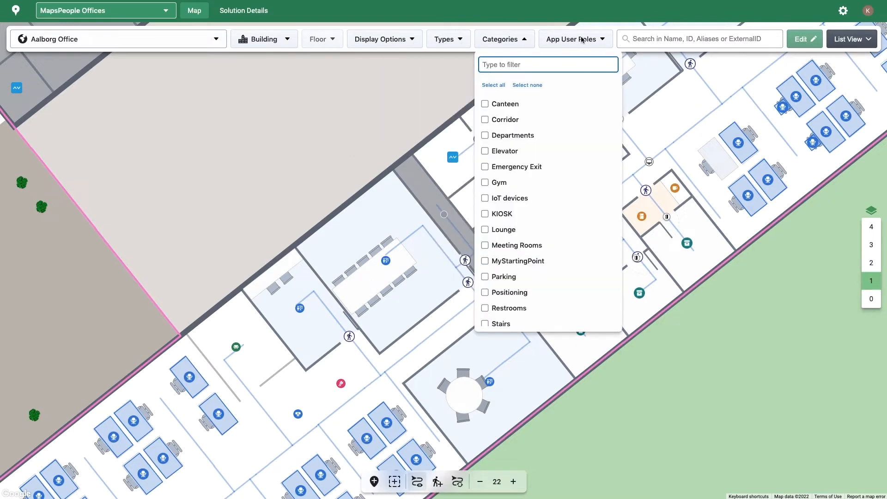
left_click(574, 38)
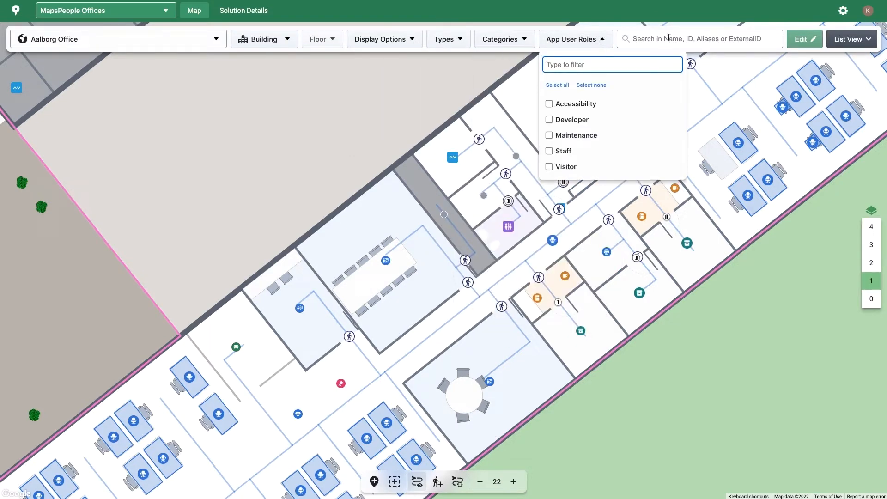
left_click(574, 39)
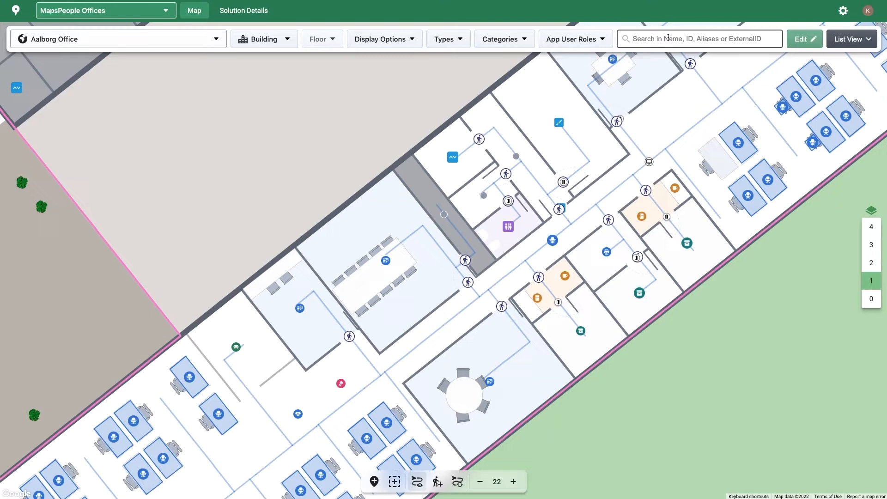
Search locations for 'cope', view the matches as a list, then clear the search.
type("cope")
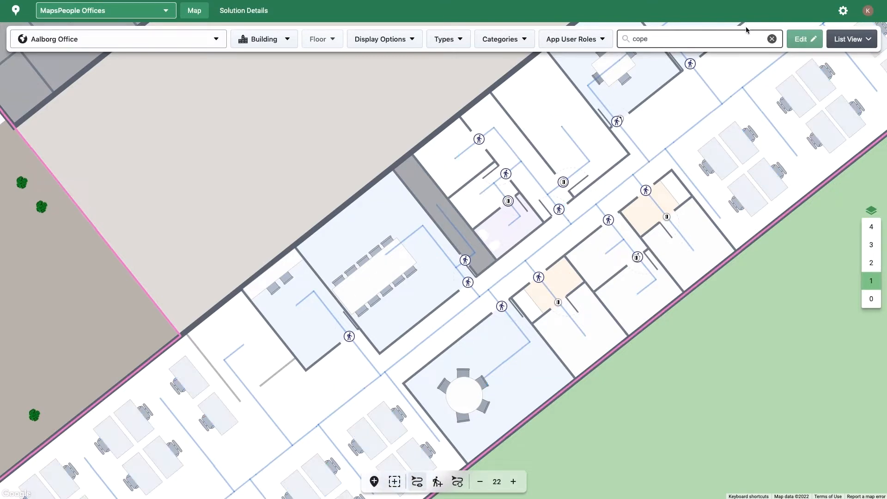
mouse_move(849, 41)
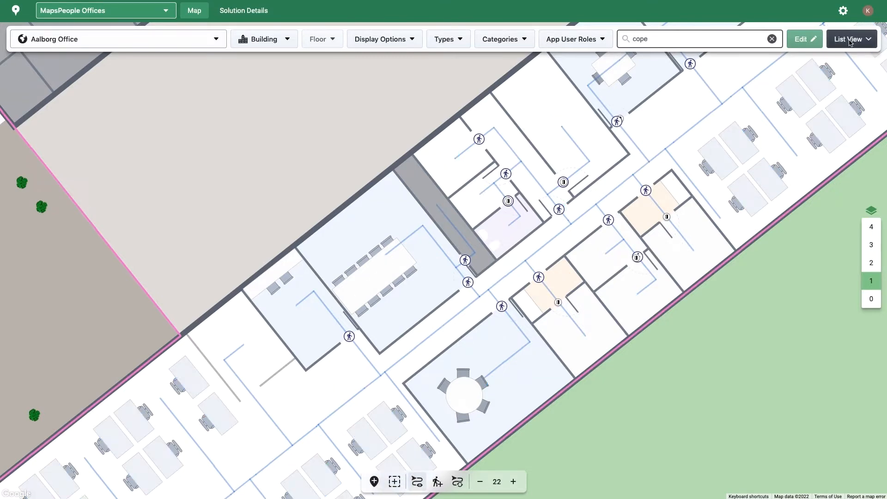
left_click(848, 39)
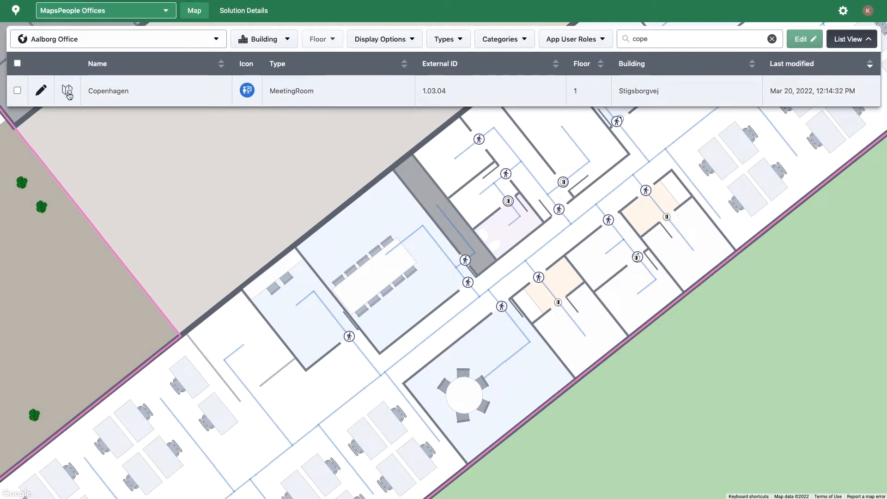
mouse_move(68, 92)
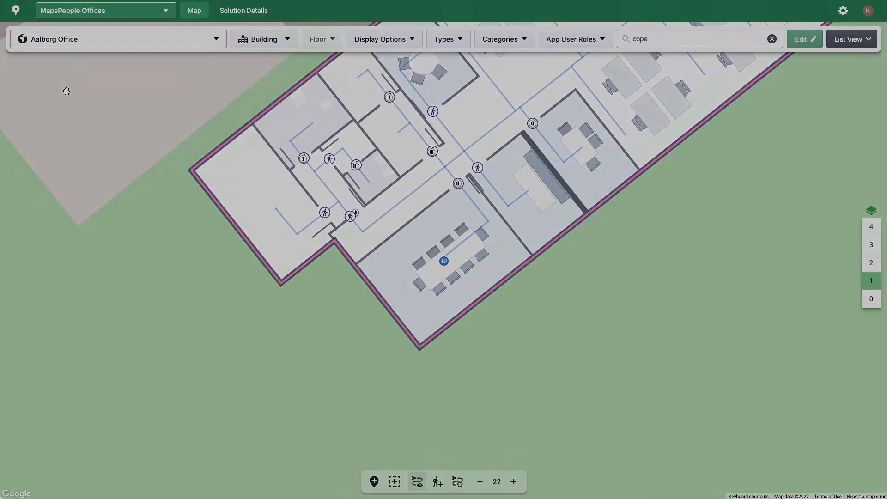
left_click(504, 38)
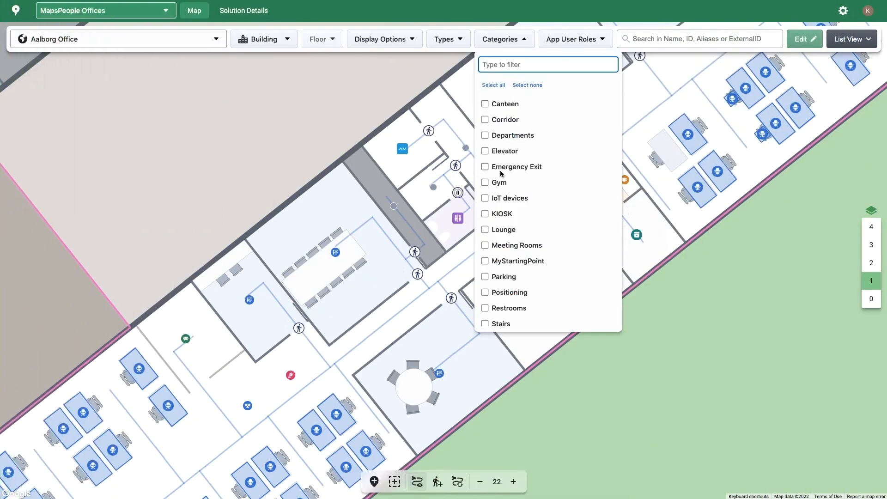
Filter to Meeting Rooms, select all 15 in list view and start a bulk edit.
left_click(484, 245)
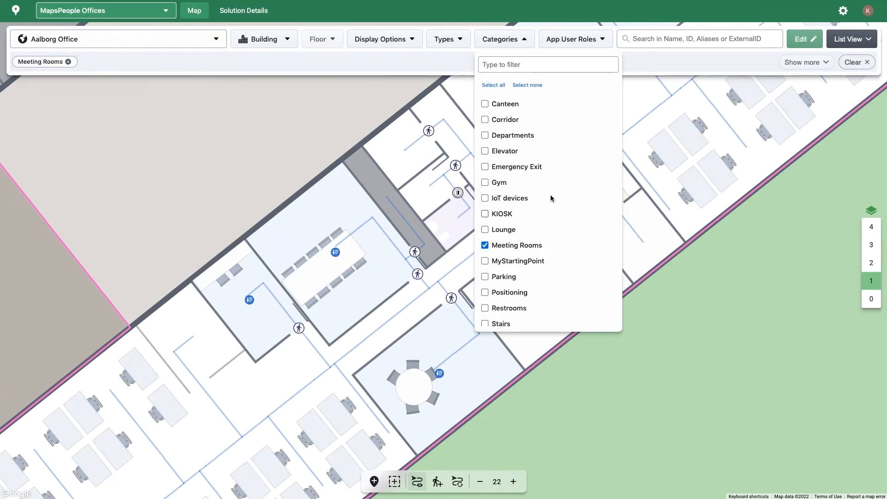
left_click(851, 39)
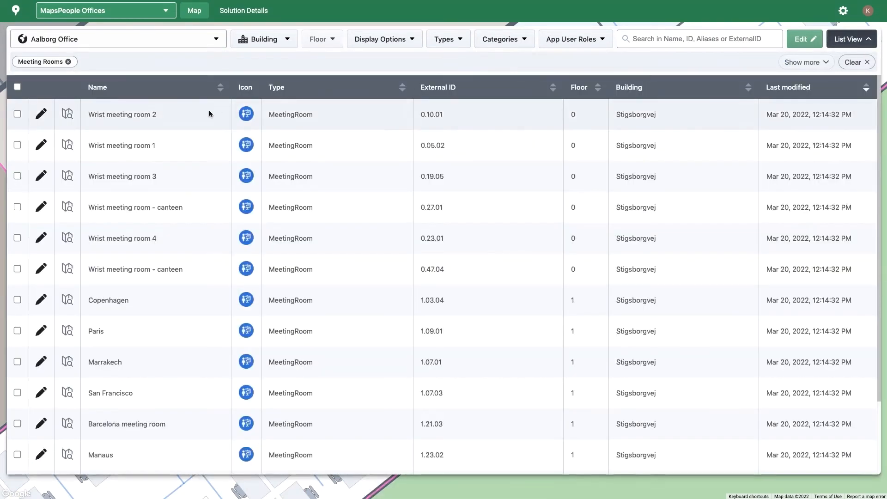
left_click(17, 114)
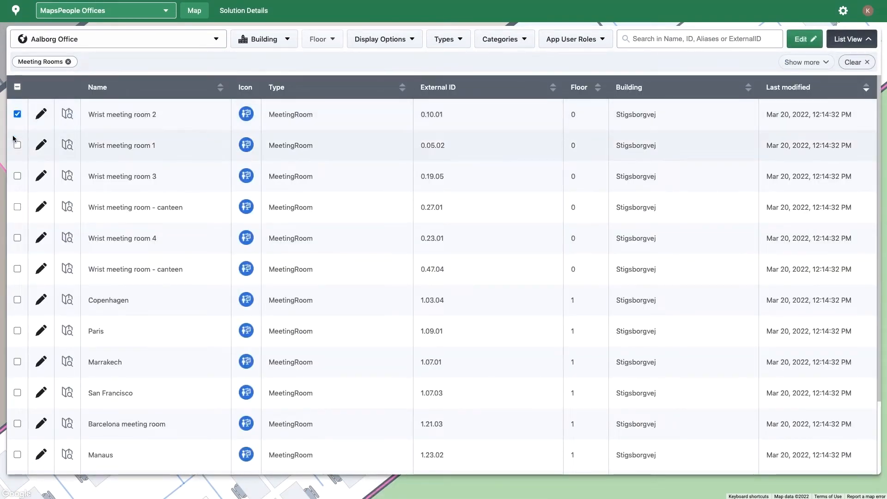
left_click(18, 145)
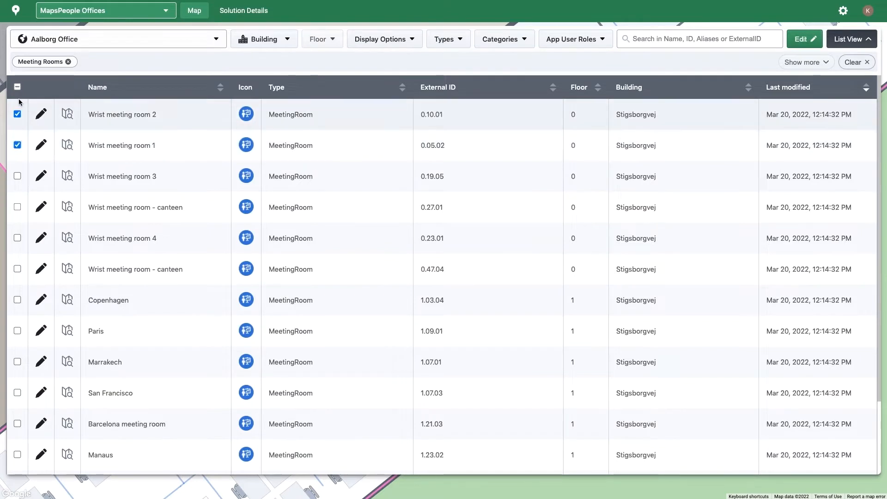
left_click(17, 86)
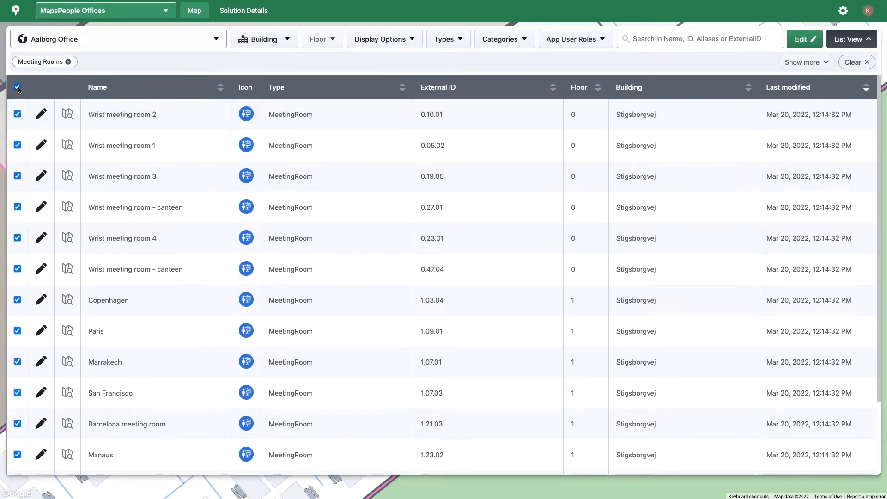
left_click(804, 39)
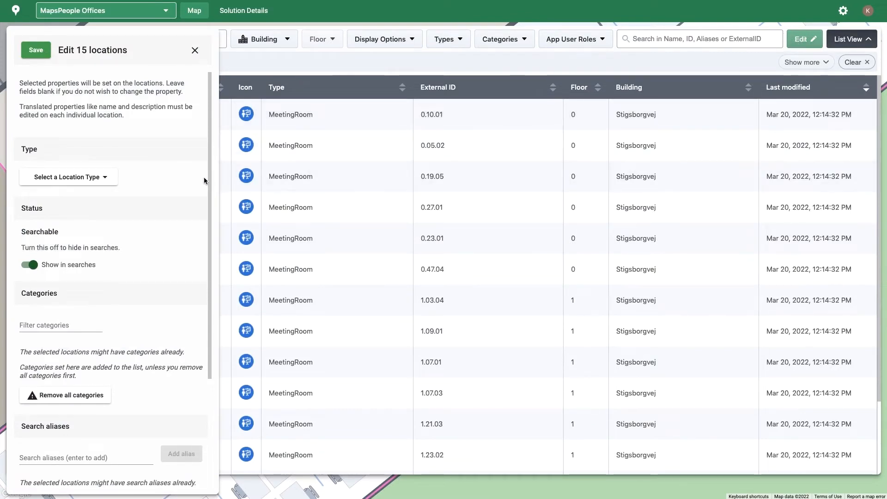
mouse_move(194, 182)
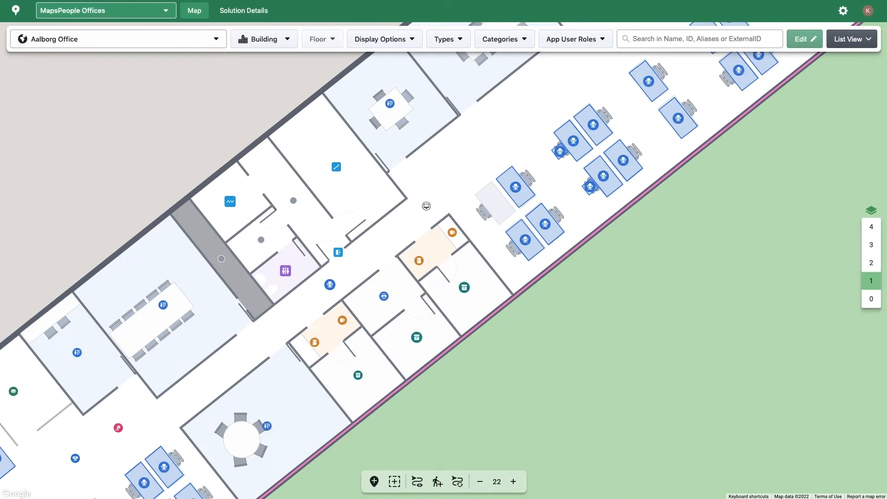
left_click(375, 481)
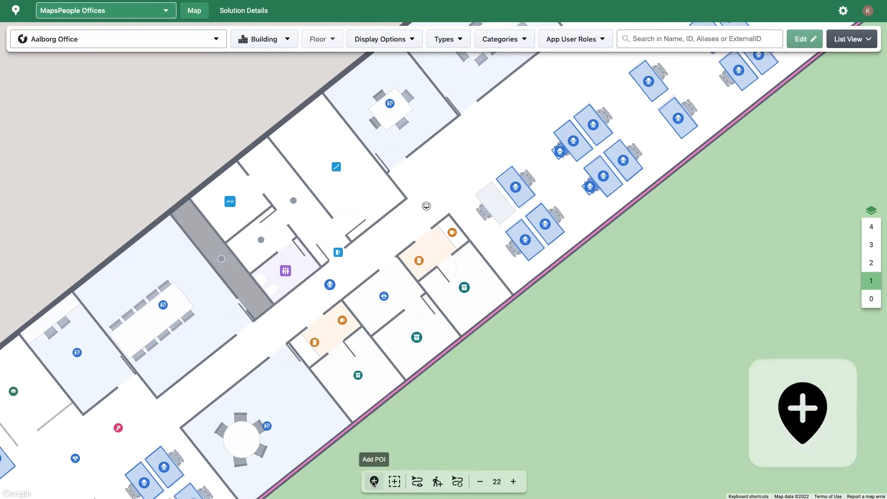
left_click(373, 480)
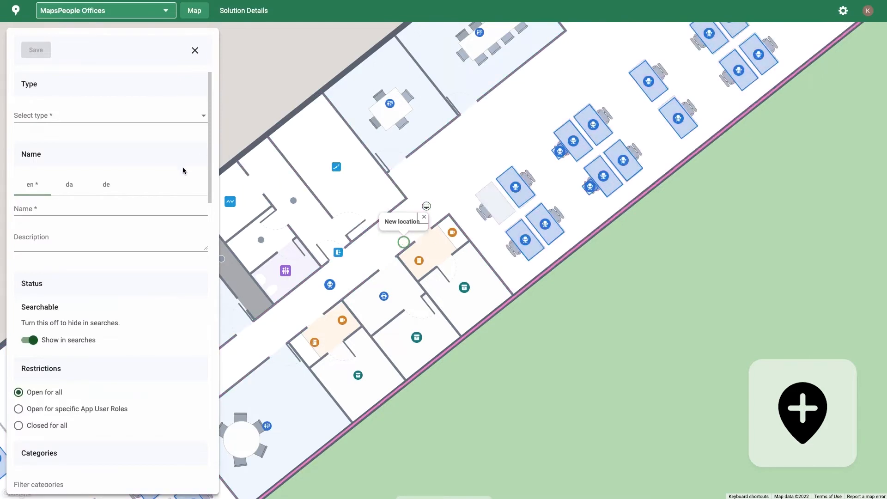
left_click(111, 208)
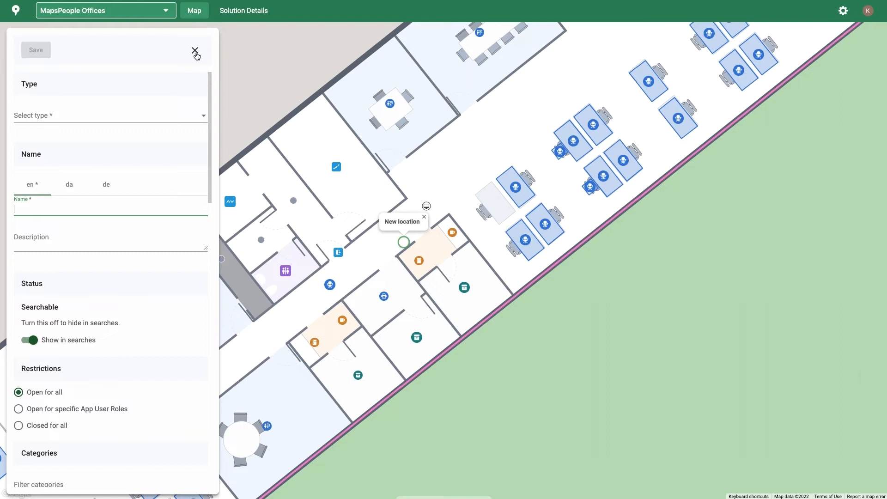
left_click(194, 49)
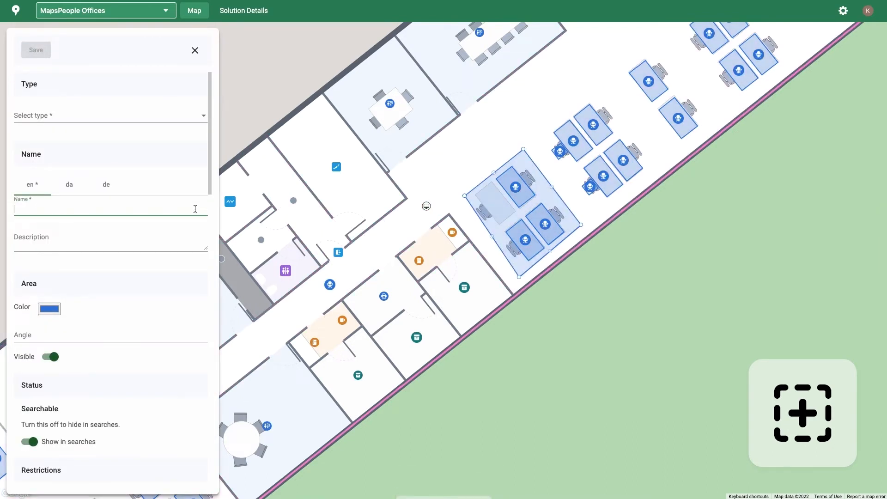
left_click(194, 50)
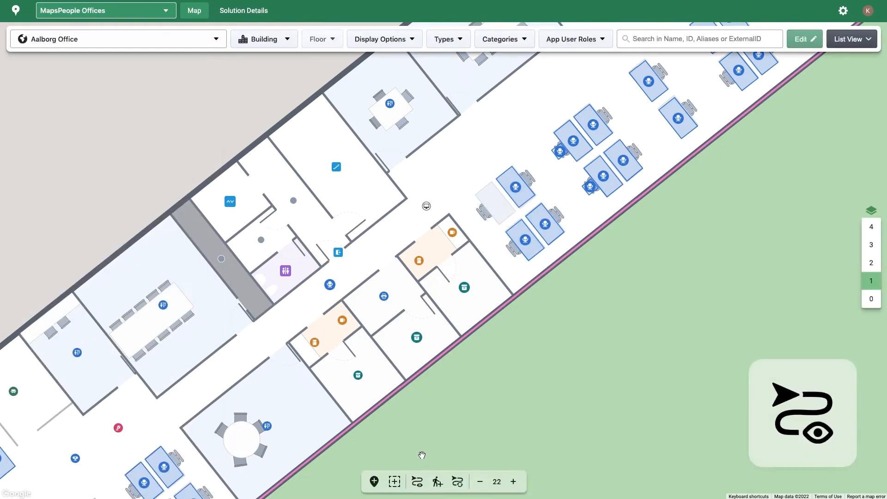
Show the route network, try a barrier's role-specific and closed-for-all restrictions, then dismiss unsaved.
left_click(416, 481)
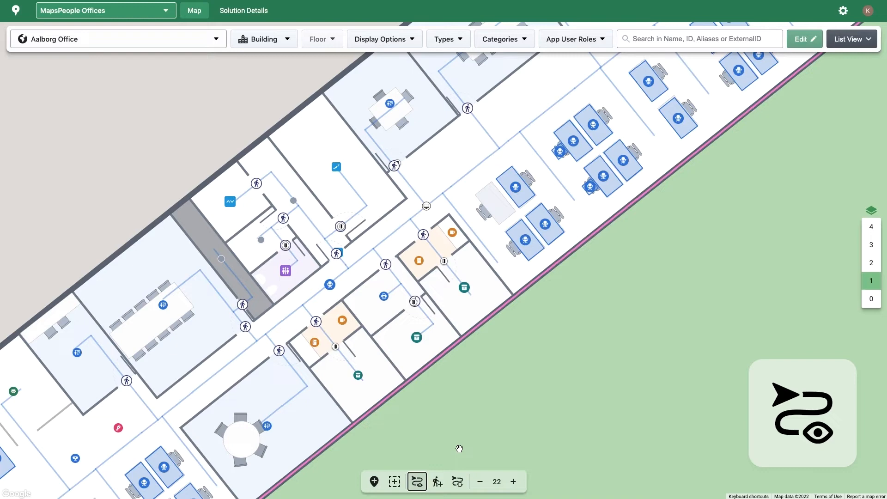
mouse_move(458, 447)
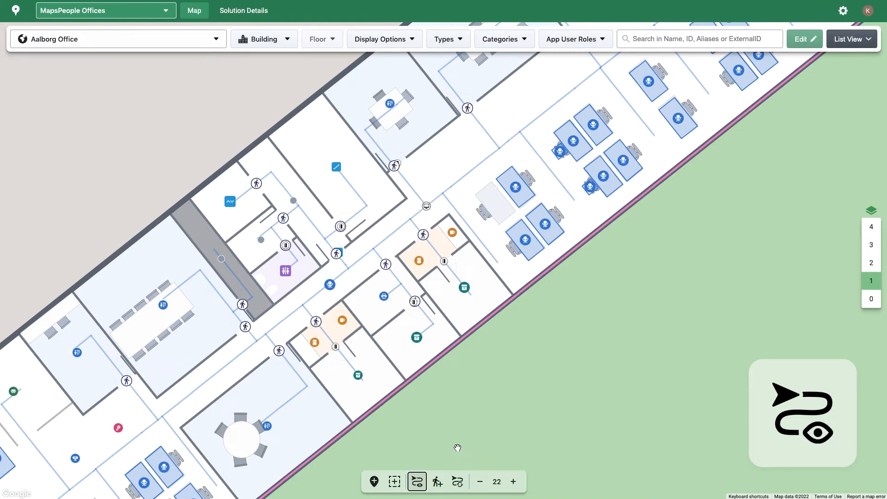
left_click(436, 481)
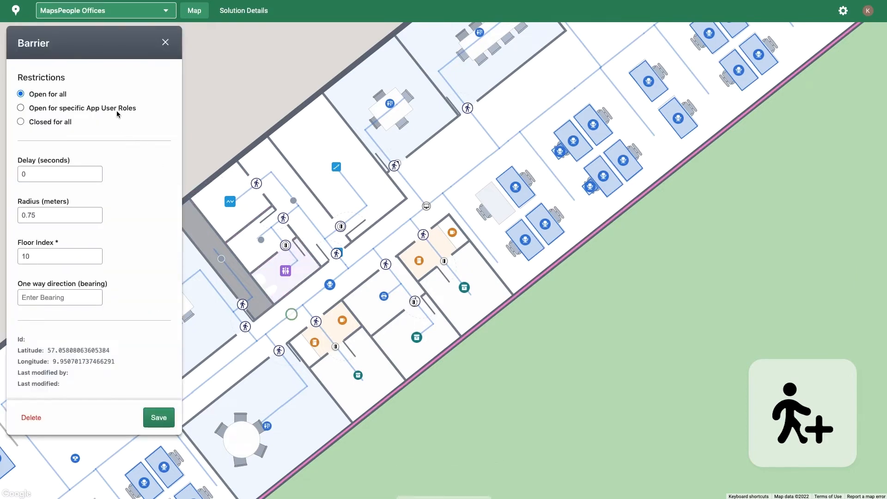
left_click(20, 107)
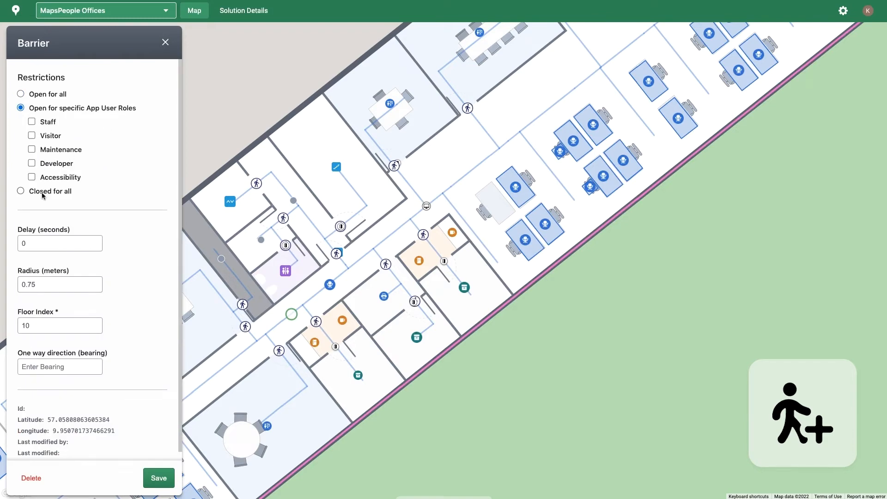
left_click(21, 191)
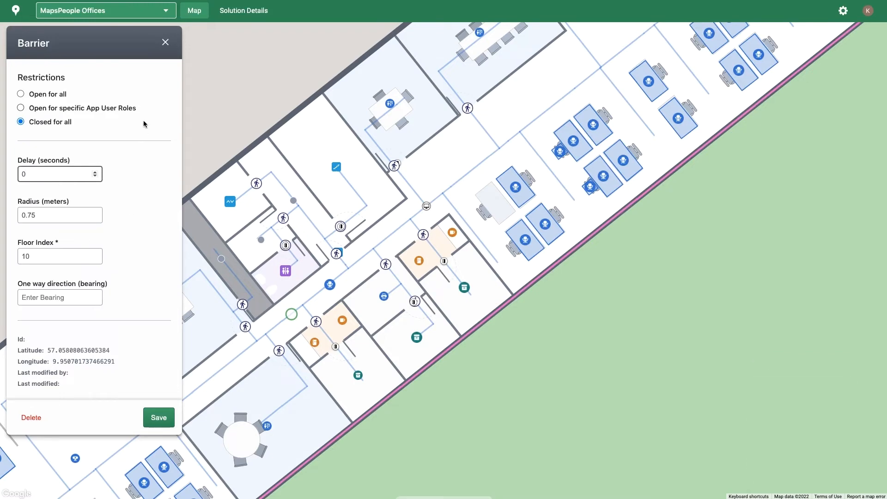
left_click(164, 42)
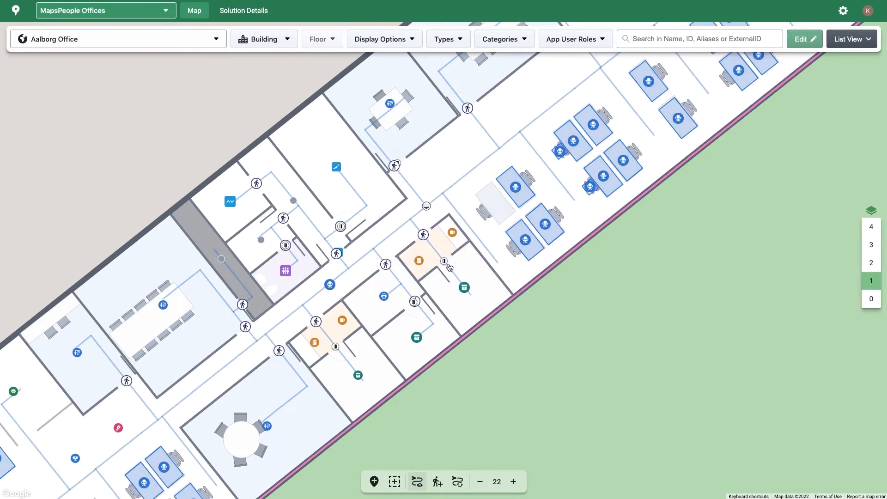
Reload the route network and zoom the map out a level.
left_click(444, 261)
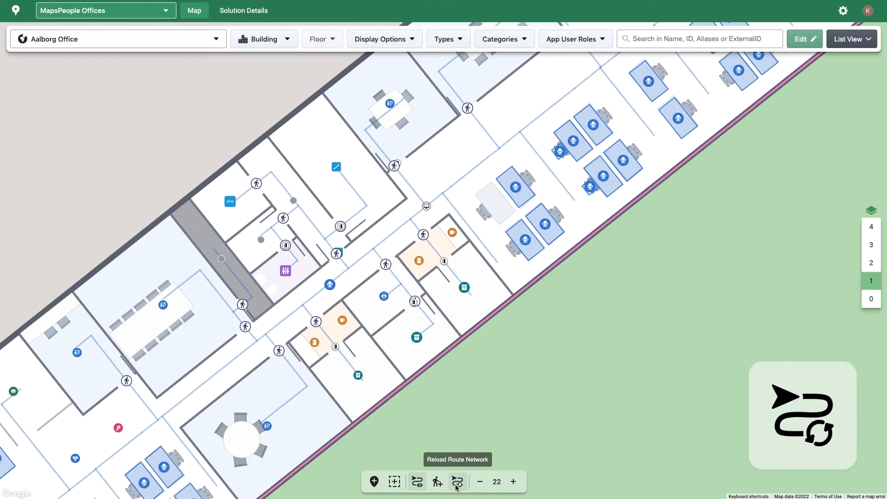
left_click(459, 481)
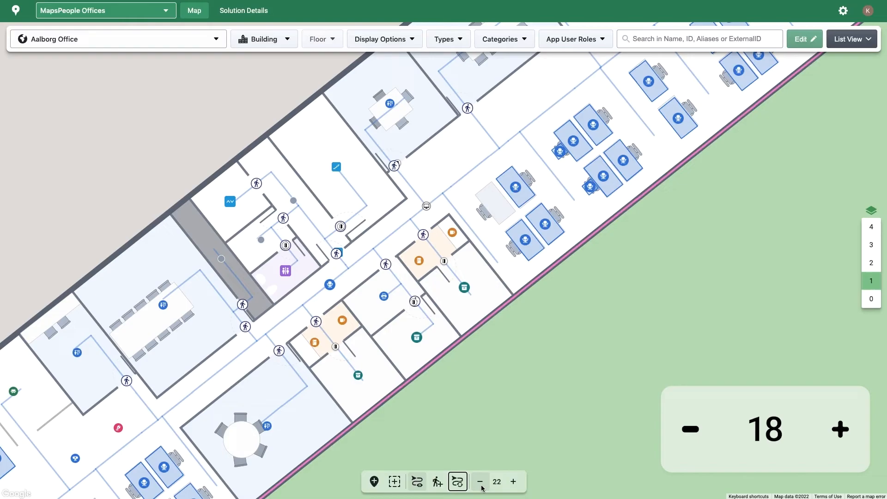
left_click(851, 38)
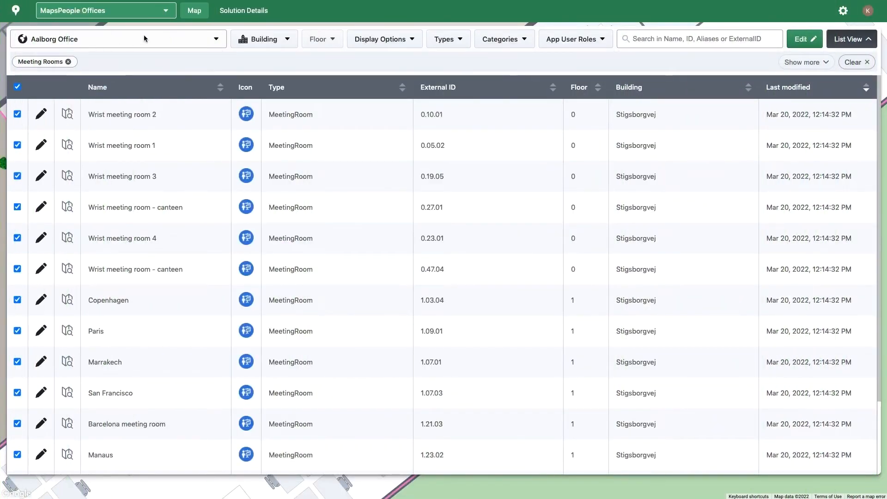
Show the Solution Details Types list with Bike parking, Canteen and Corridor.
left_click(243, 10)
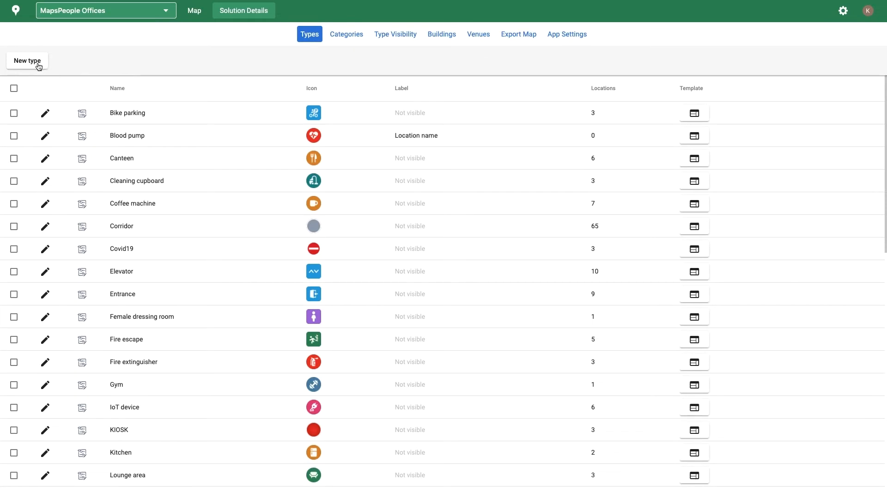
left_click(44, 112)
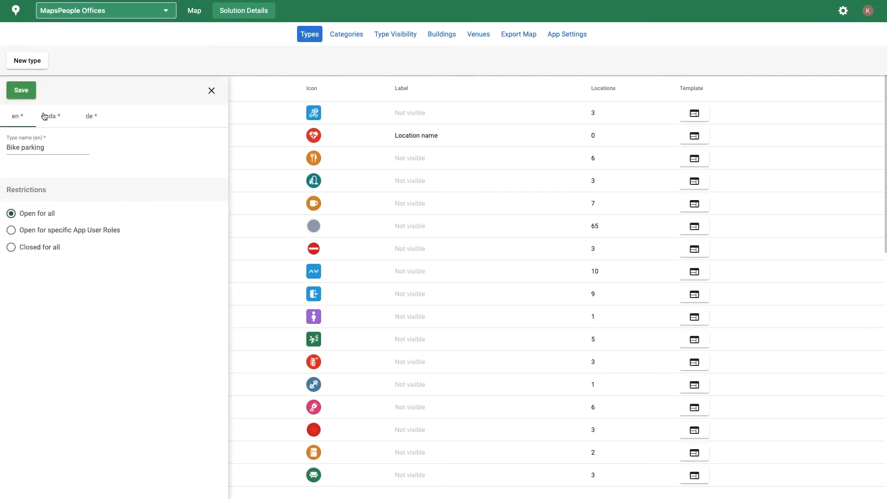
left_click(46, 147)
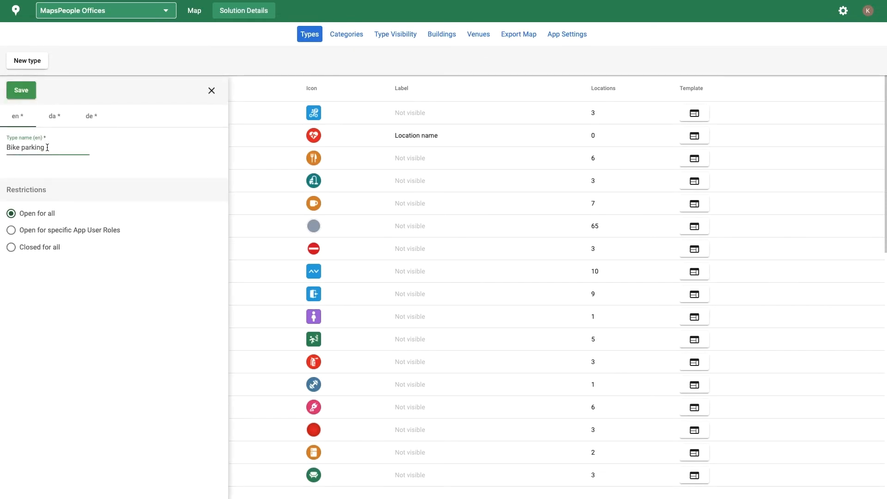
left_click(11, 230)
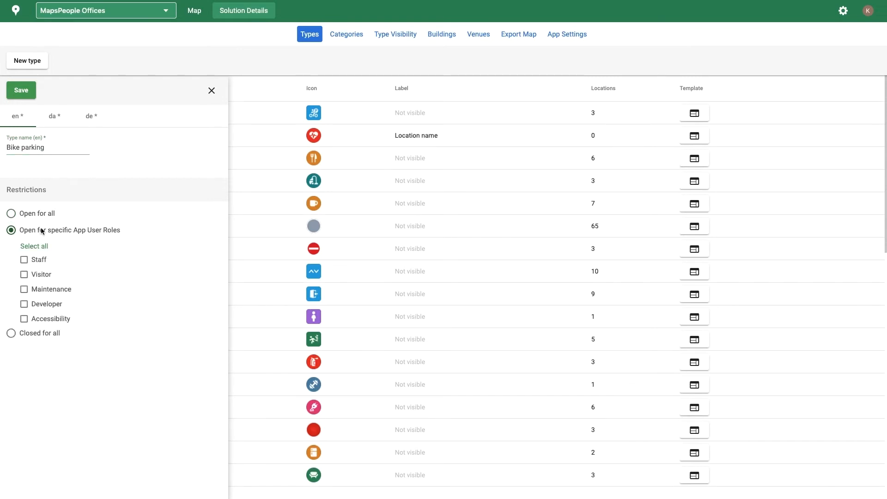
left_click(210, 91)
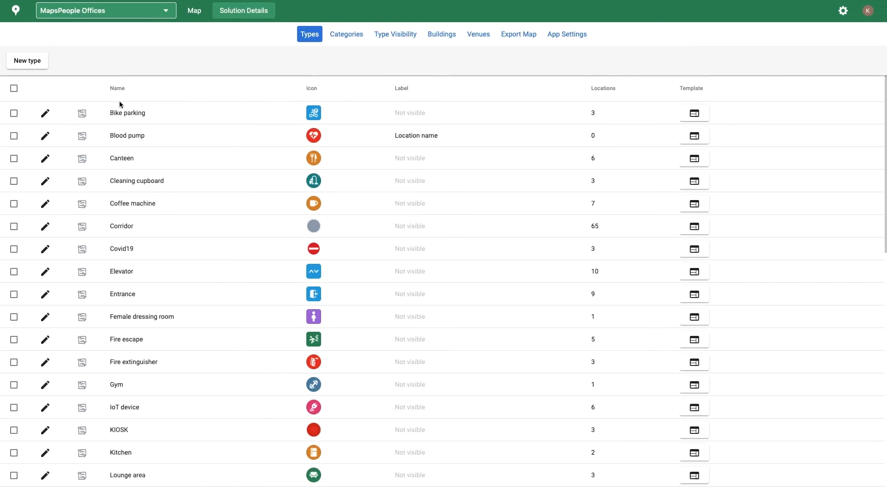
Review Bike parking's Icon, Label and Polygon display rules, overriding inherited visibility, then close.
left_click(82, 113)
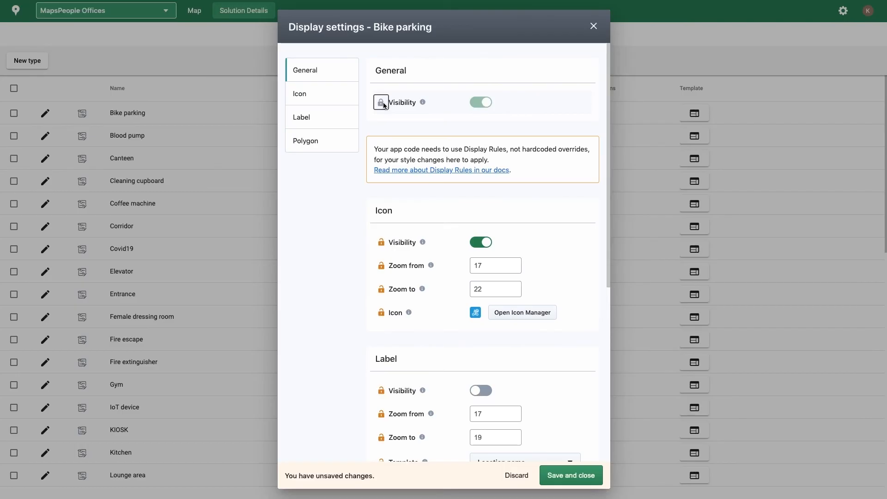
mouse_move(381, 102)
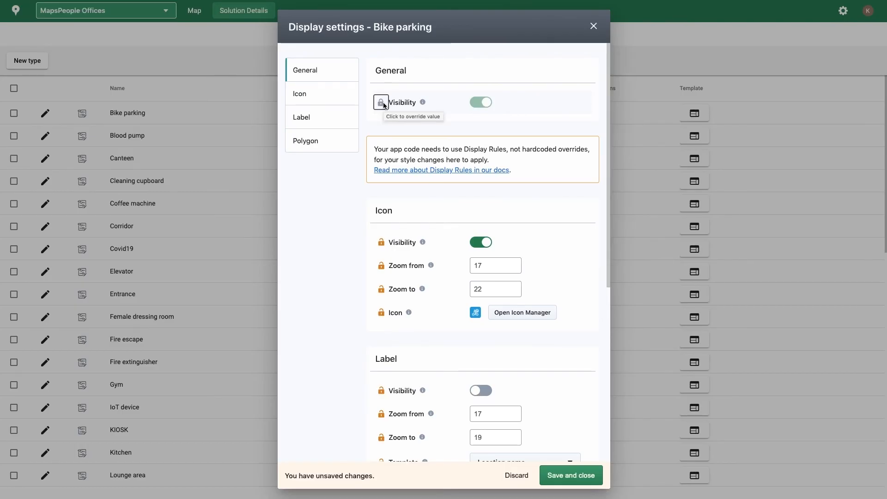
left_click(380, 102)
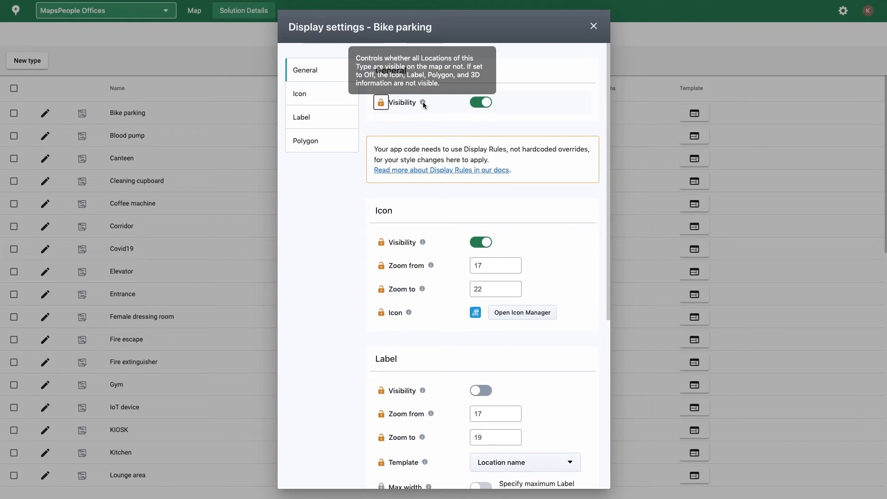
mouse_move(397, 191)
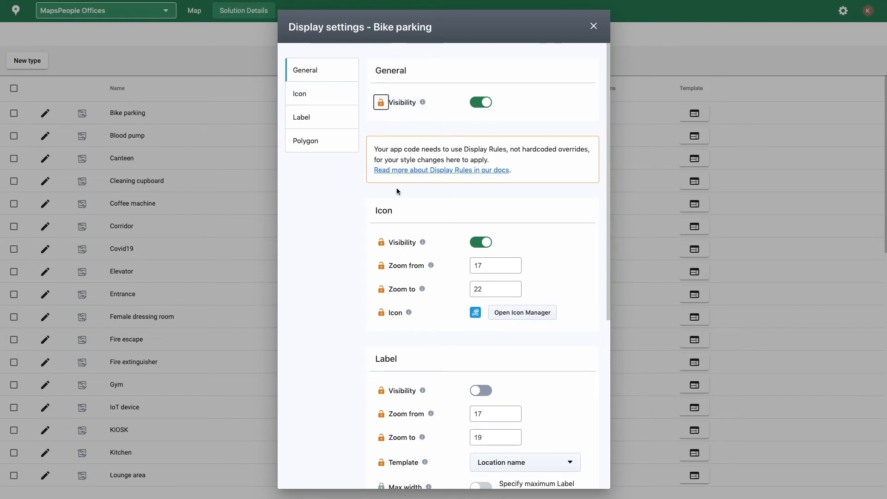
scroll("down", 3)
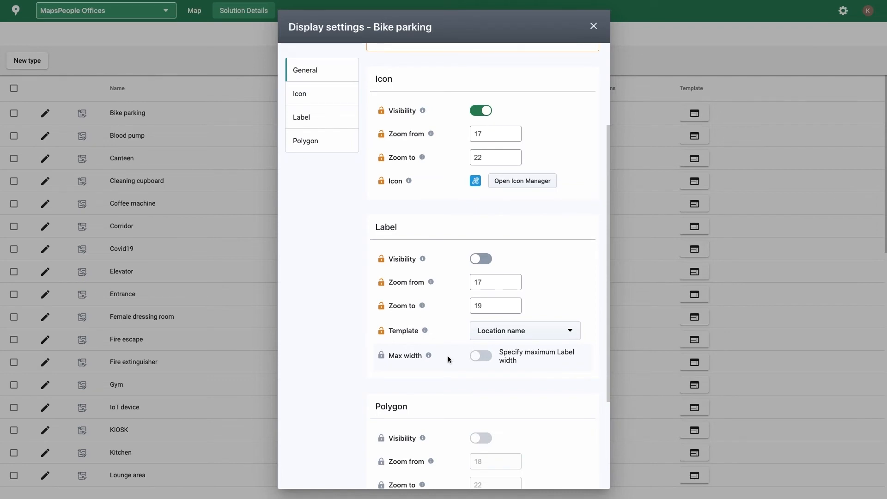
scroll("down", 3)
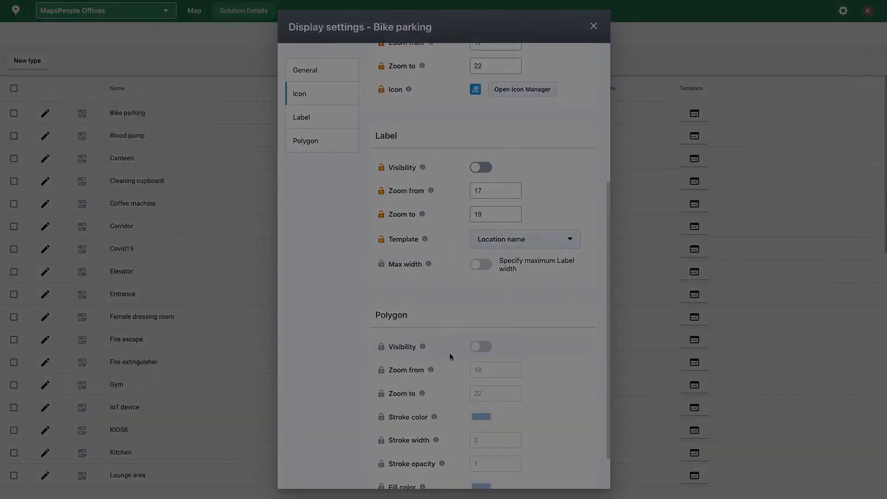
left_click(593, 26)
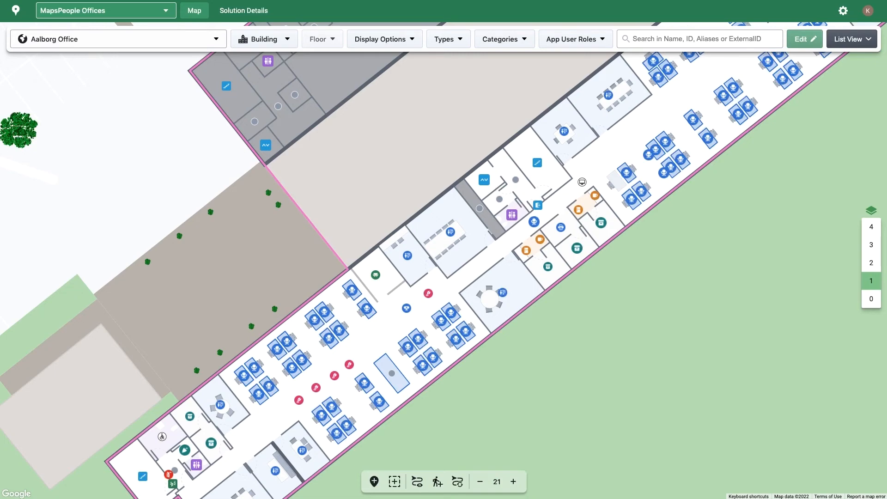
mouse_move(235, 26)
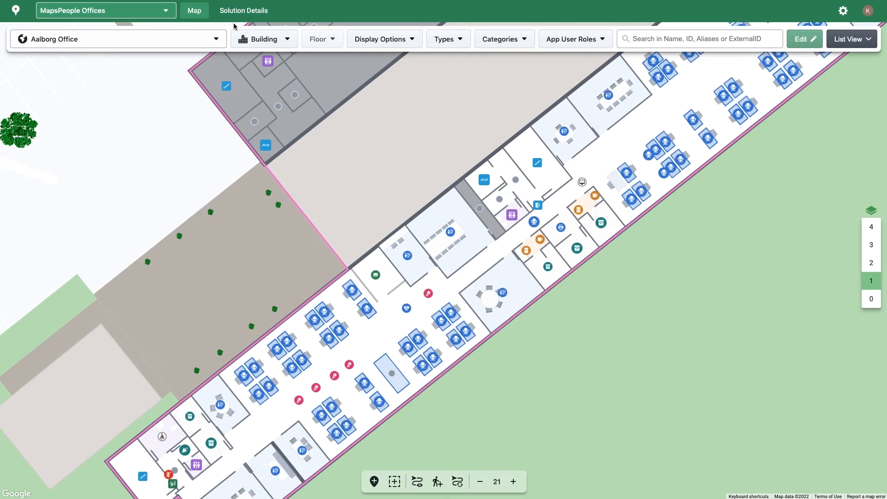
Visit Solution Details' Export Map and App Settings pages, then the Users administration list.
left_click(244, 10)
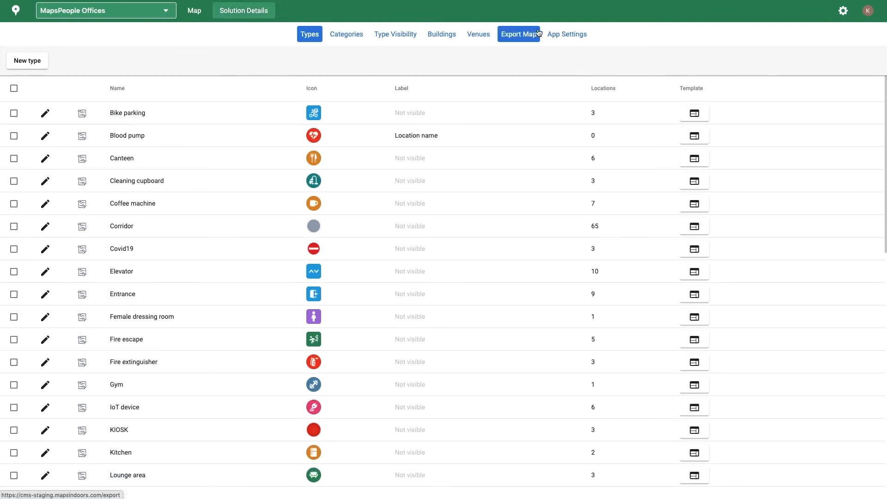
left_click(567, 33)
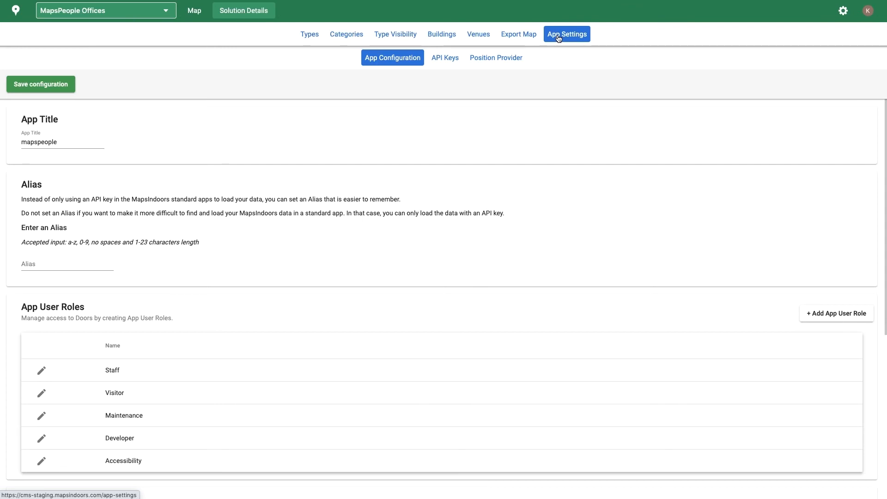
mouse_move(698, 17)
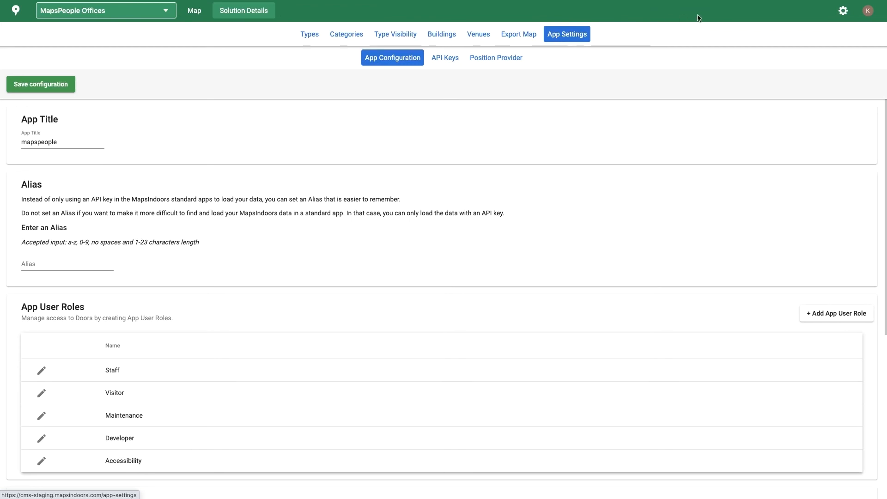
left_click(842, 11)
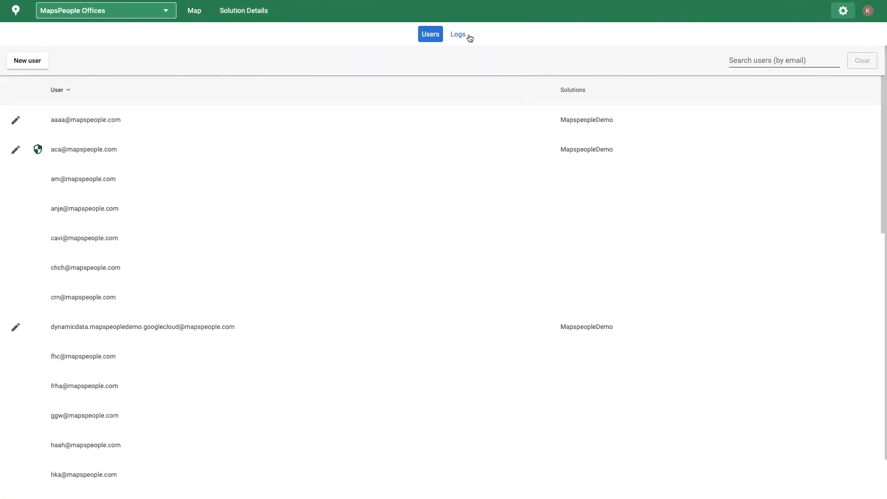
View the Logs filter page, then return to the Aalborg Office map.
left_click(458, 34)
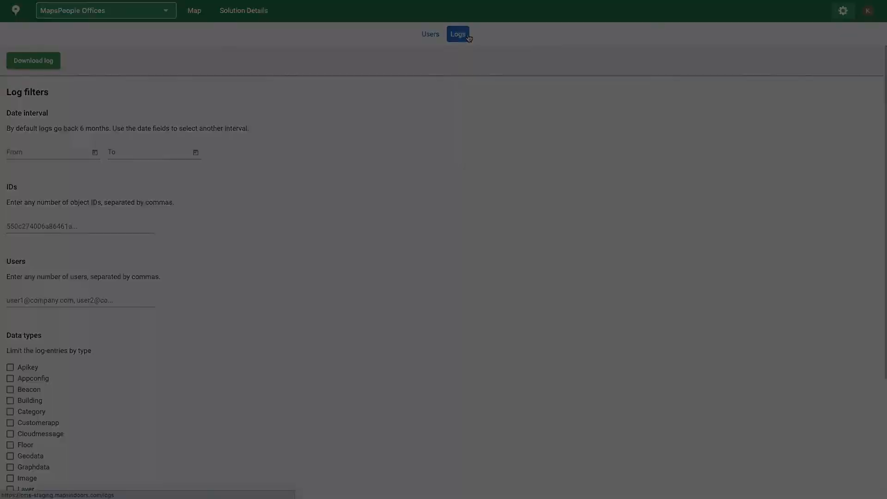
left_click(194, 10)
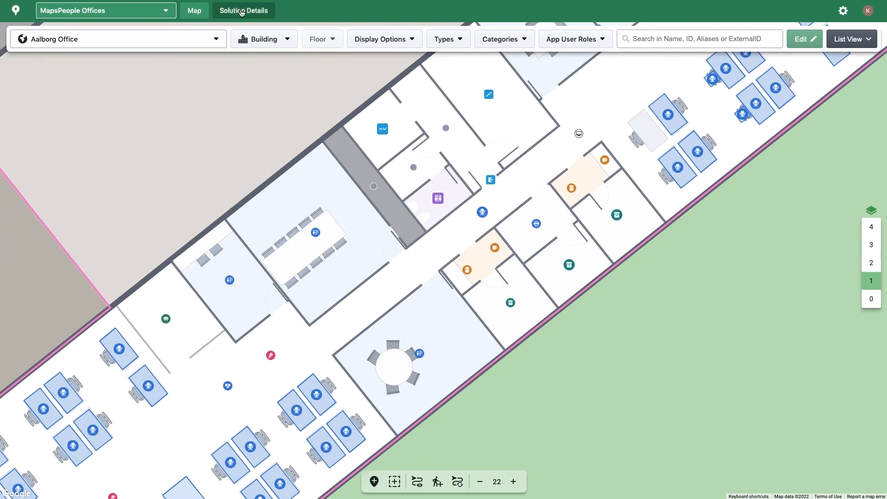
Create and save a new category from the Solution Details Categories list.
left_click(244, 10)
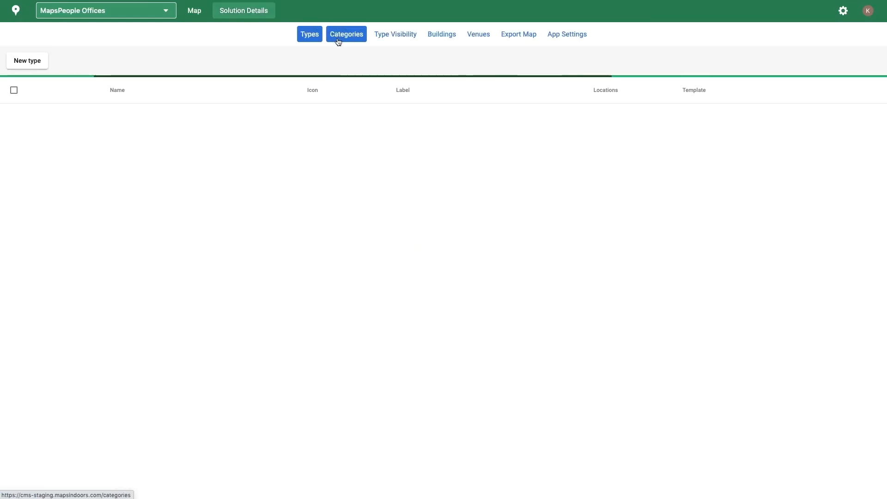
left_click(346, 33)
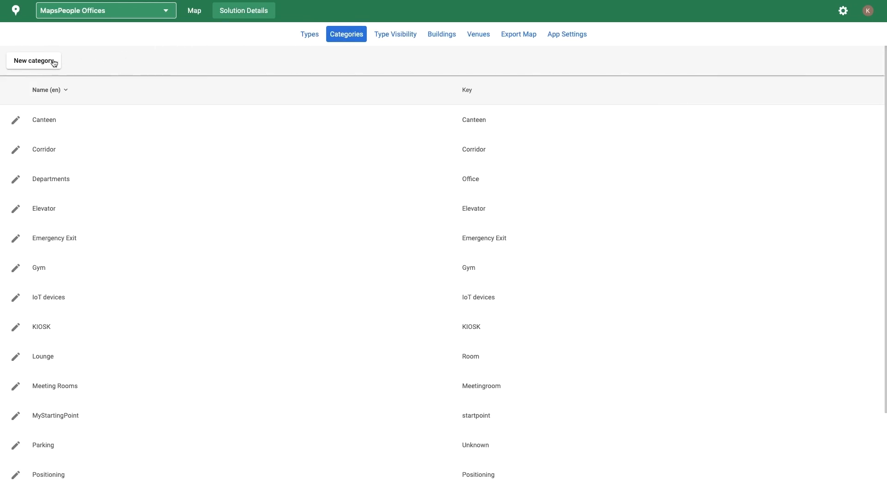
left_click(33, 61)
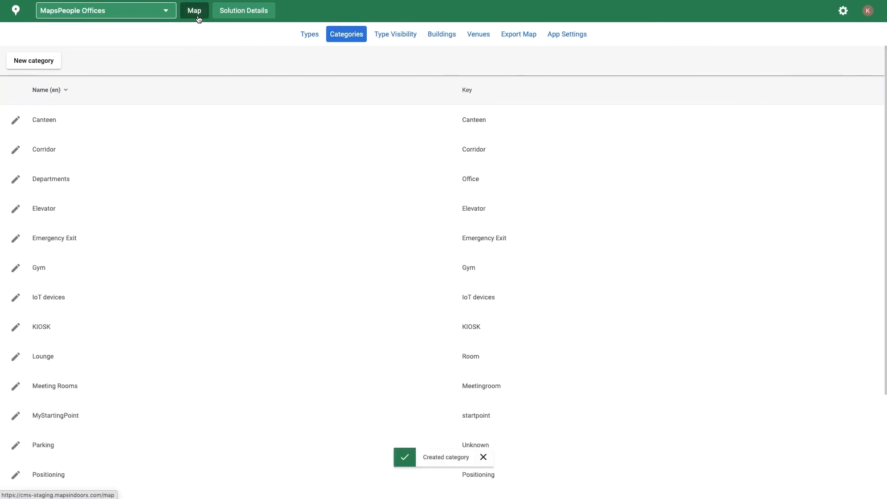
Filter the map to Canteen locations and start editing the Canteen location.
left_click(194, 10)
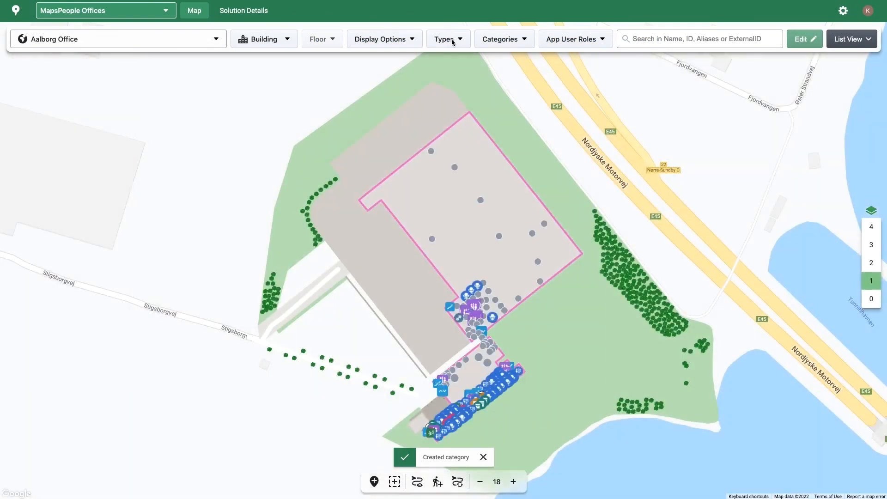
left_click(445, 38)
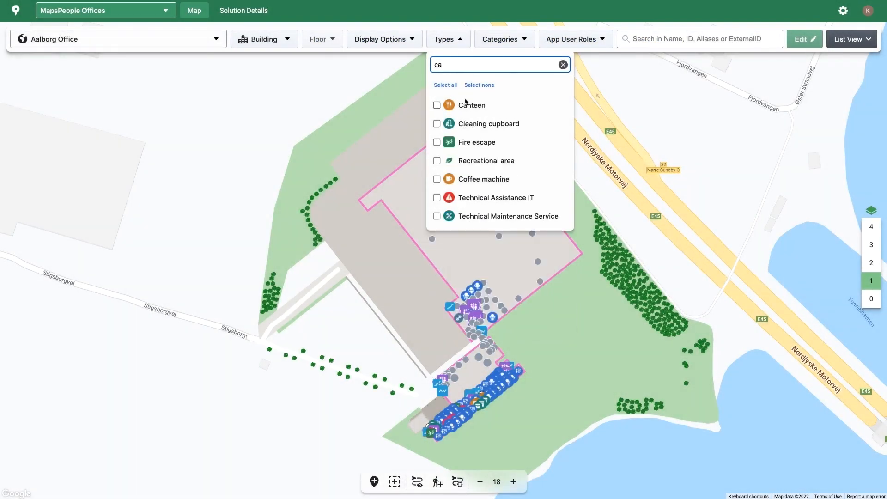
left_click(436, 104)
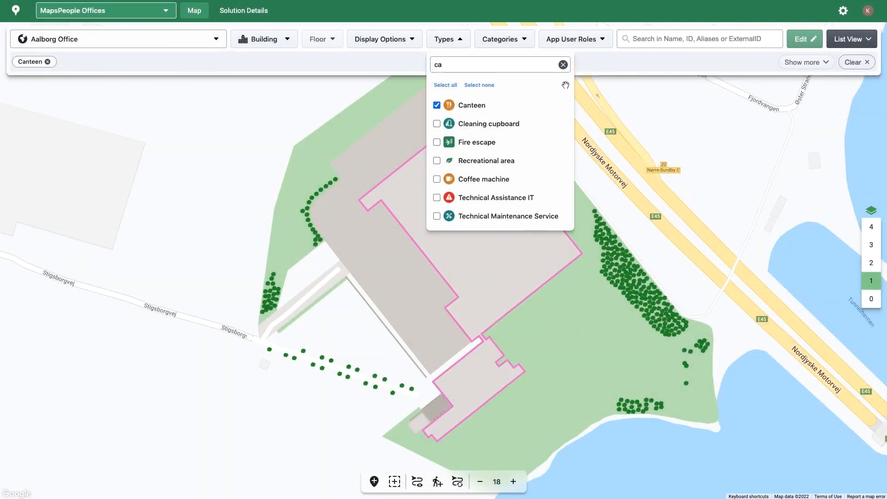
left_click(852, 38)
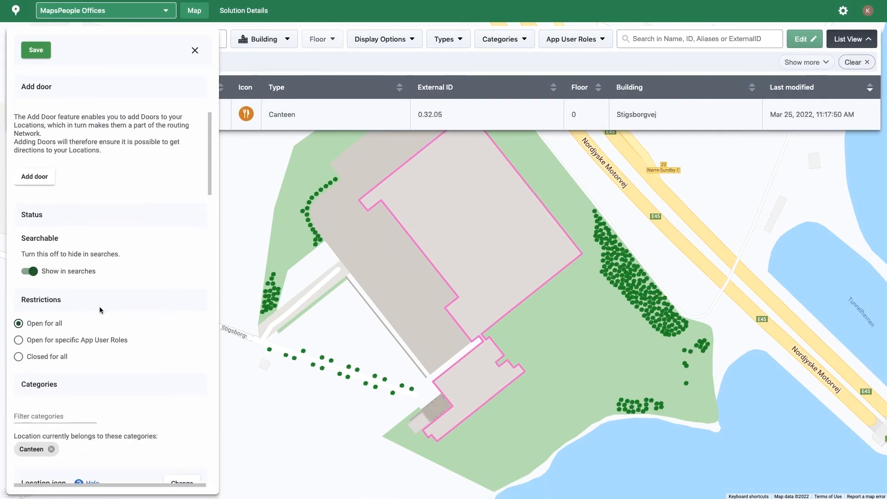
Add the Sushi Stand category to Canteen, save it, and return to Solution Details.
type("su")
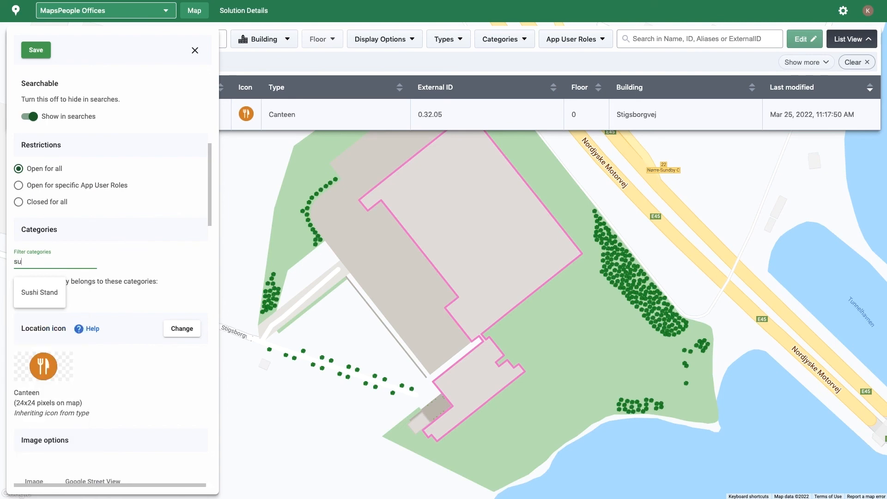
left_click(39, 292)
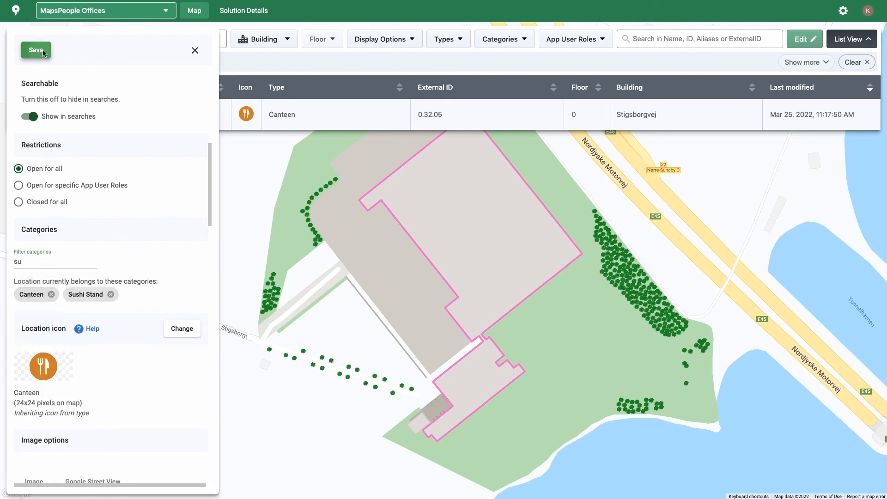
left_click(36, 50)
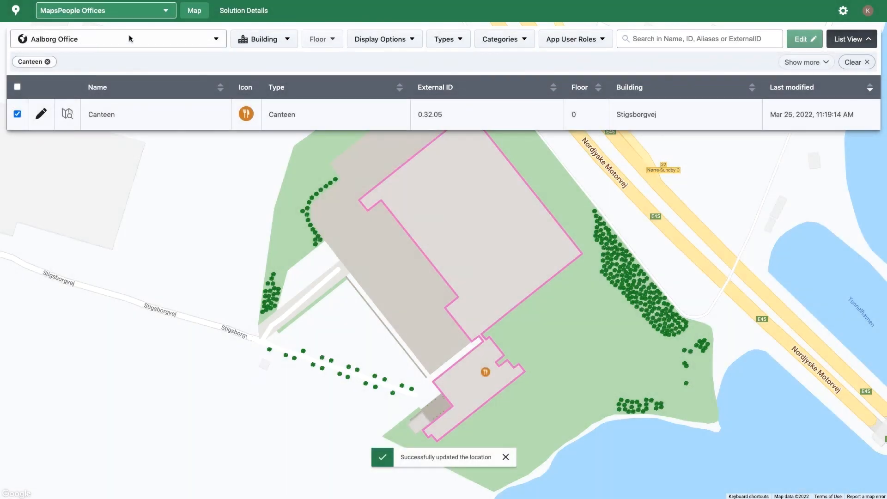
left_click(243, 10)
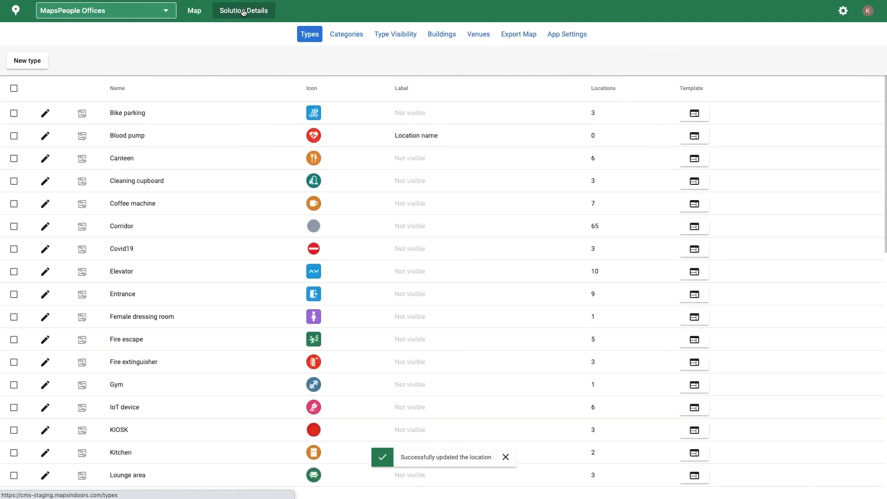
In App Settings, switch on Show in App for Sushi Stand under App Categories and save.
left_click(567, 33)
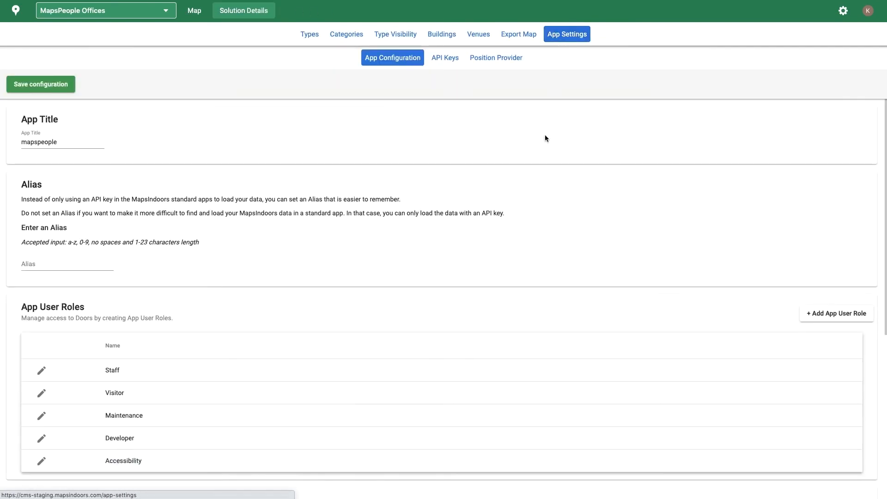
scroll("down", 3)
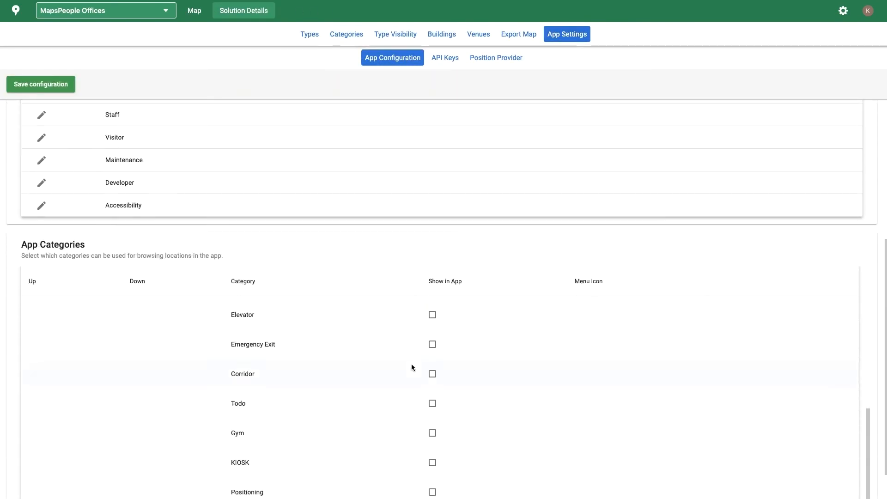
scroll("down", 3)
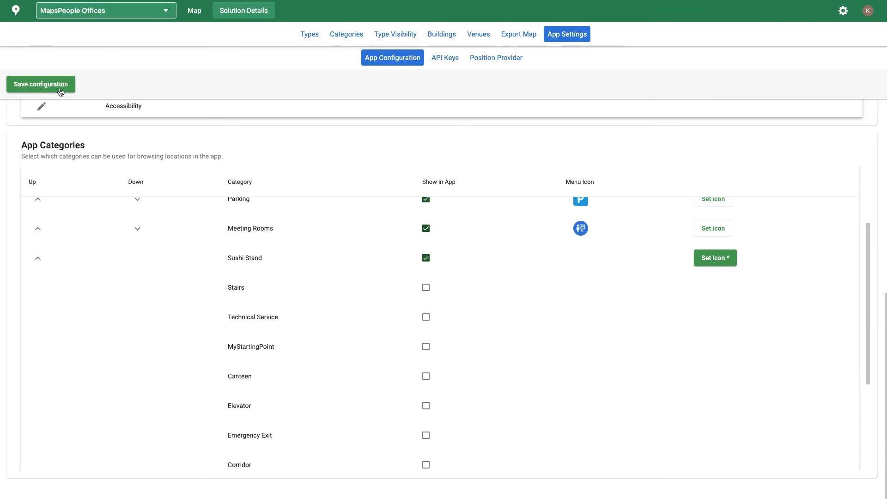
mouse_move(404, 61)
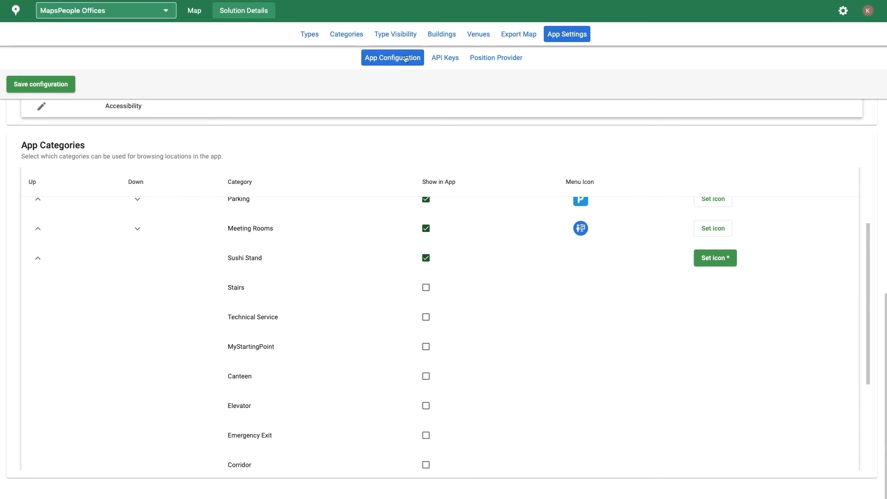
left_click(868, 11)
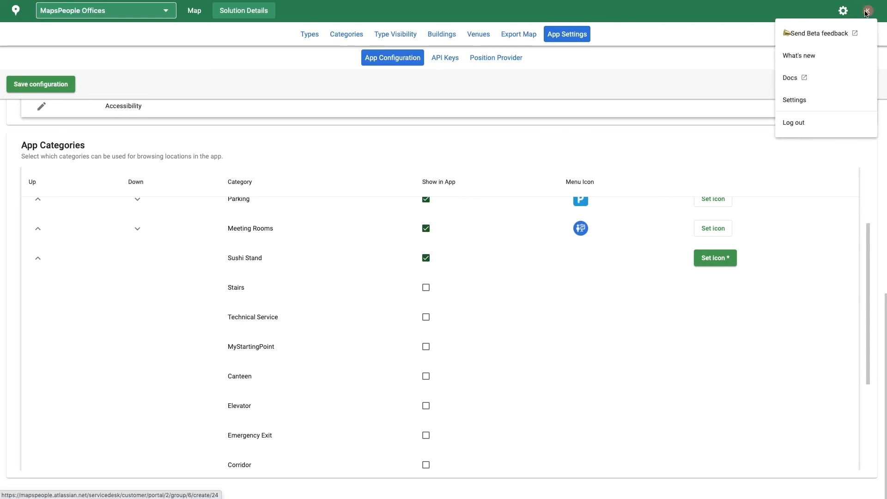
mouse_move(852, 77)
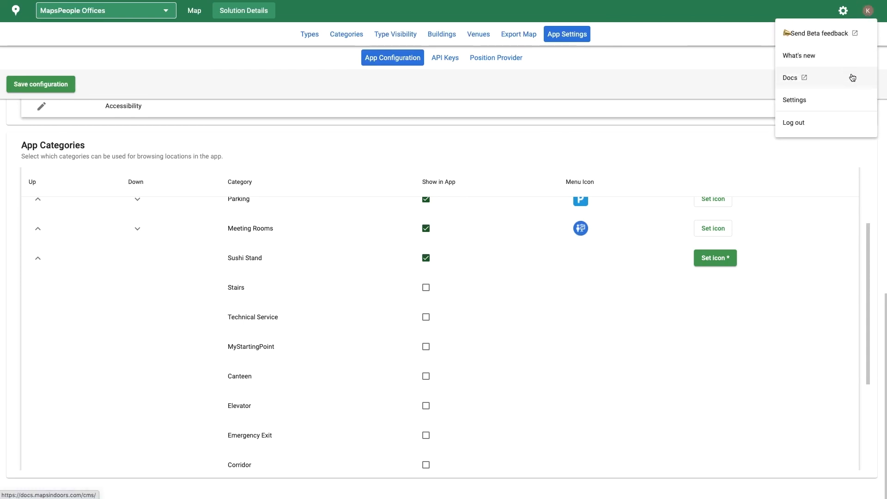